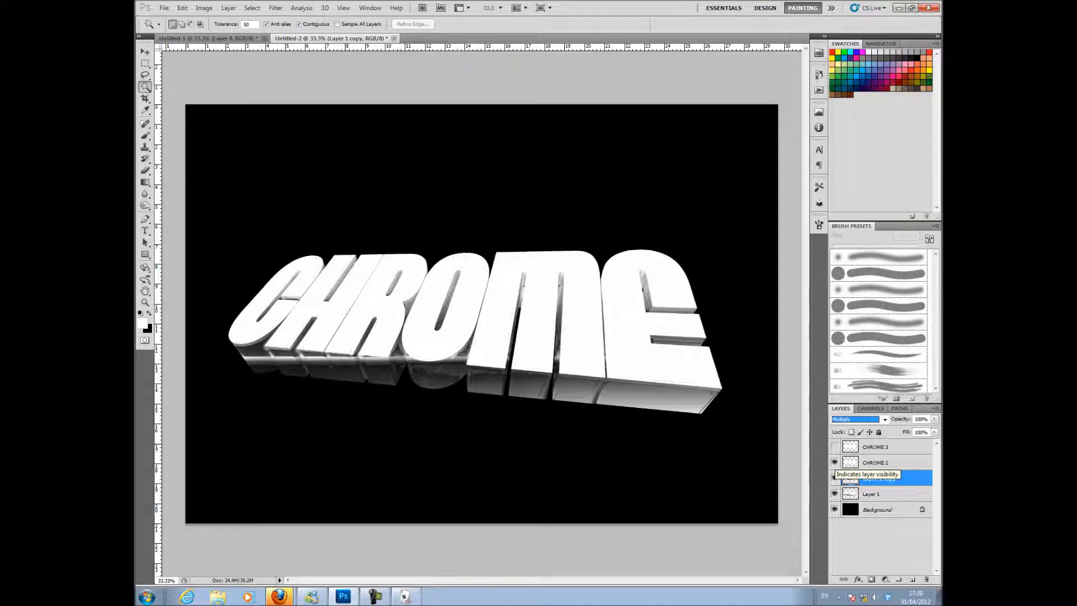
Enable a Gradient Overlay style on the CHROME 2 text layer via its Blending Options.
{"action": "left_click", "coordinate": [877, 478]}
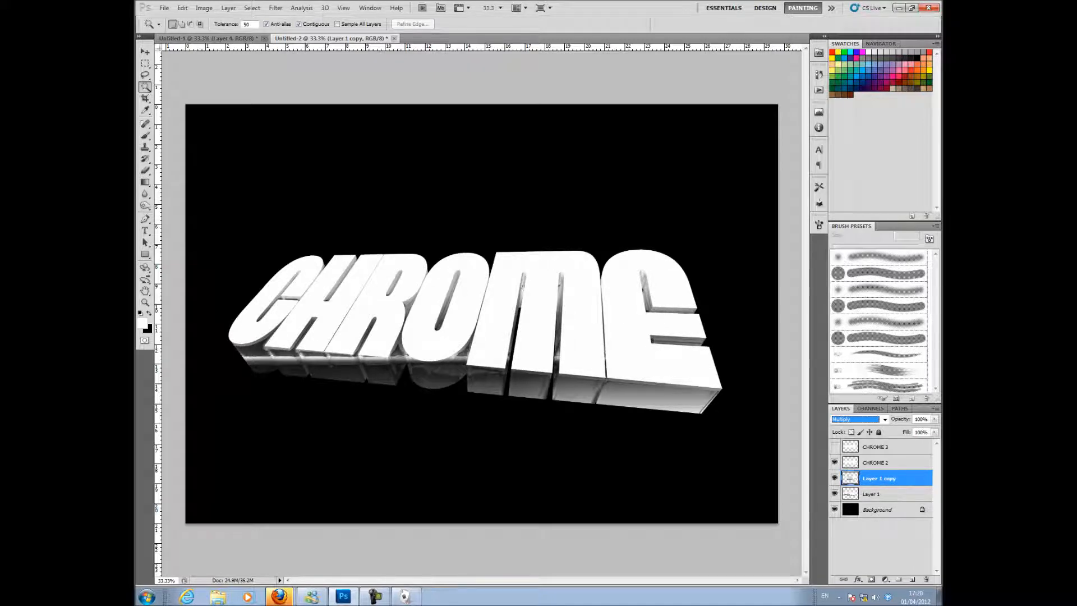
{"action": "right_click", "coordinate": [874, 461]}
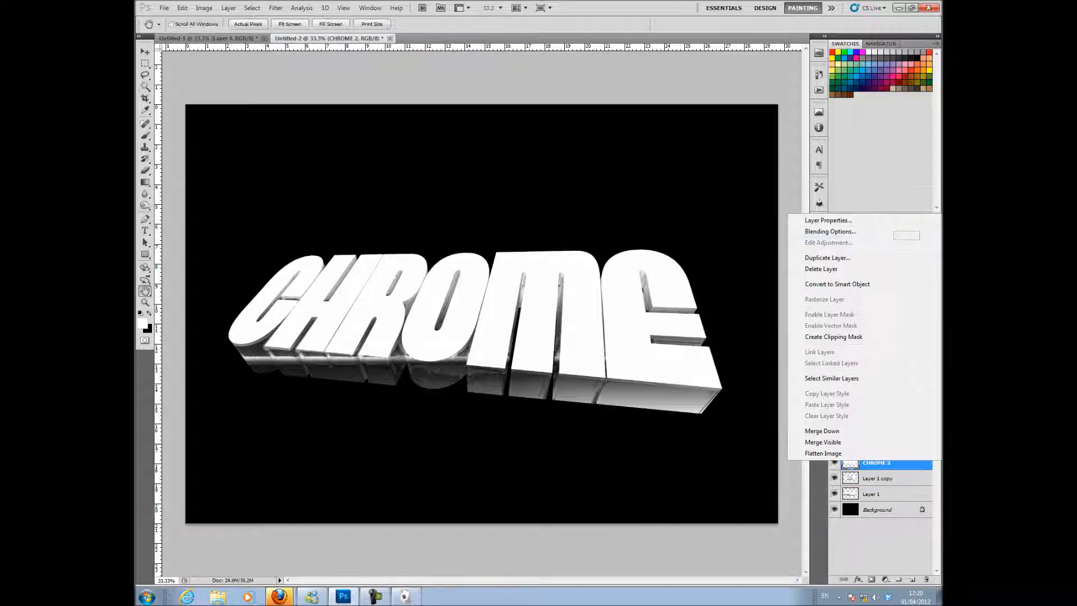
{"action": "left_click", "coordinate": [830, 231]}
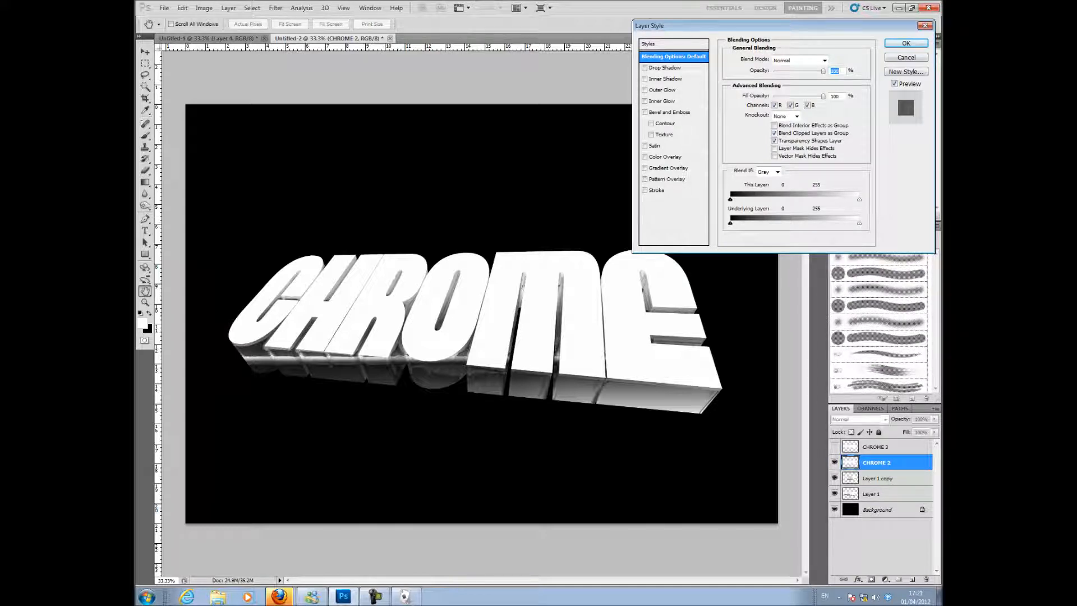
{"action": "left_click", "coordinate": [644, 168]}
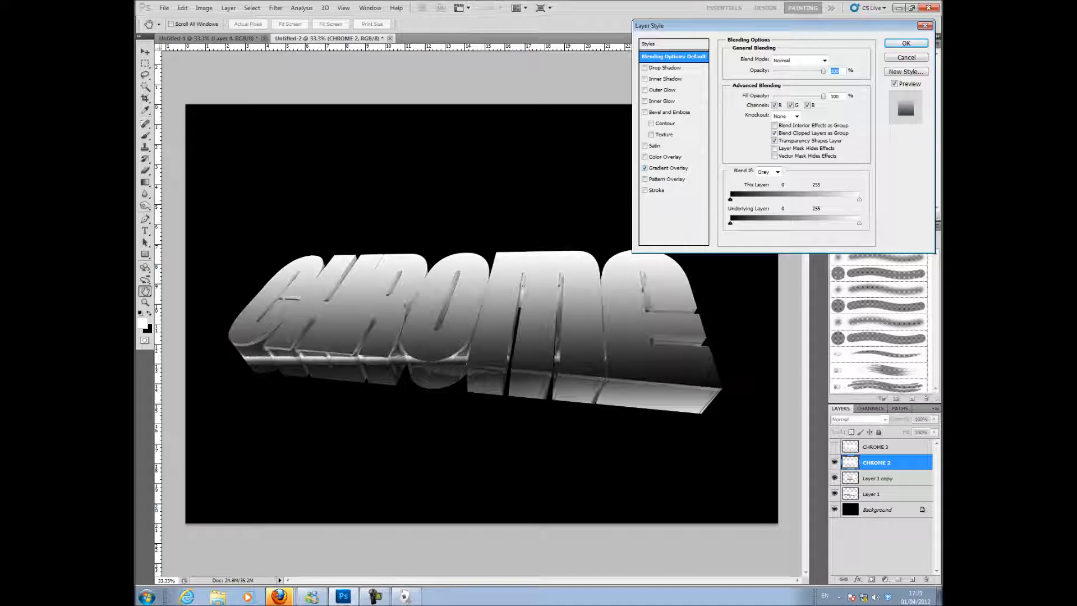
Edit the overlay gradient, adding a colour stop set to dark grey.
{"action": "left_click", "coordinate": [667, 167]}
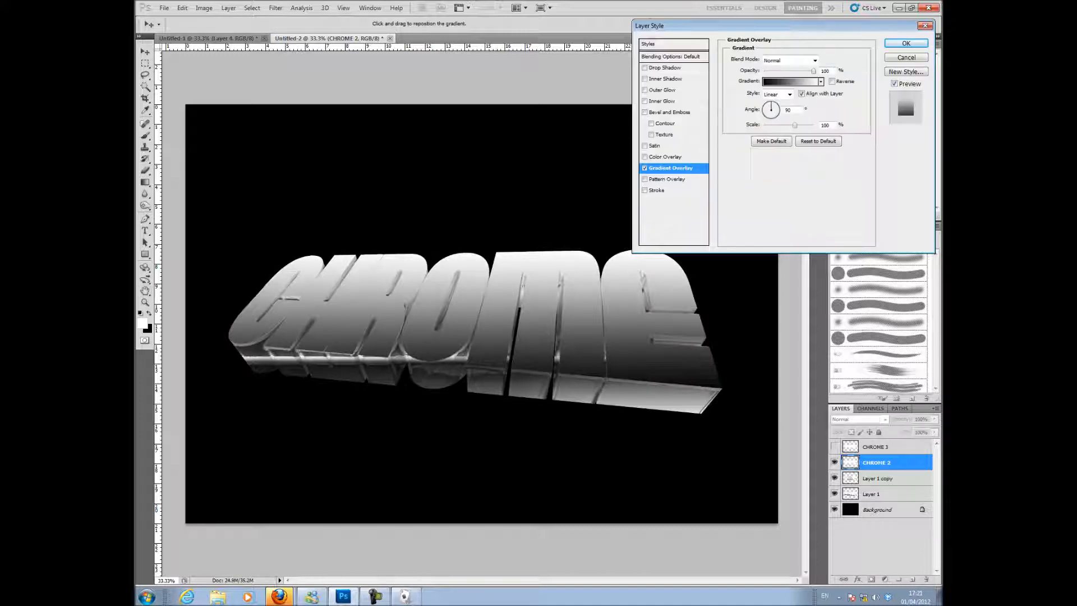
{"action": "left_click", "coordinate": [789, 81]}
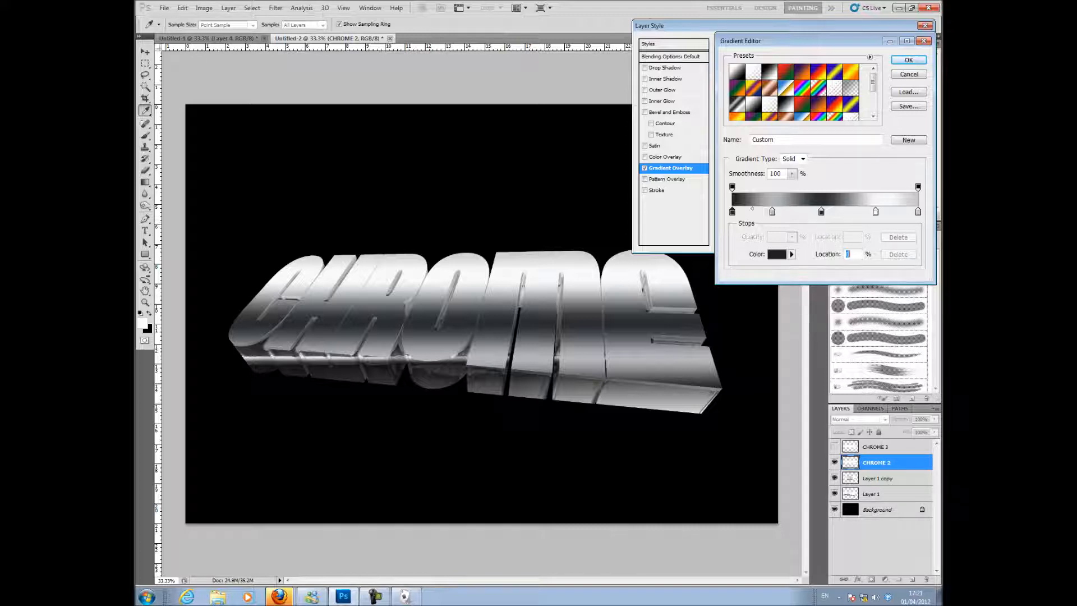
{"action": "left_click", "coordinate": [778, 255]}
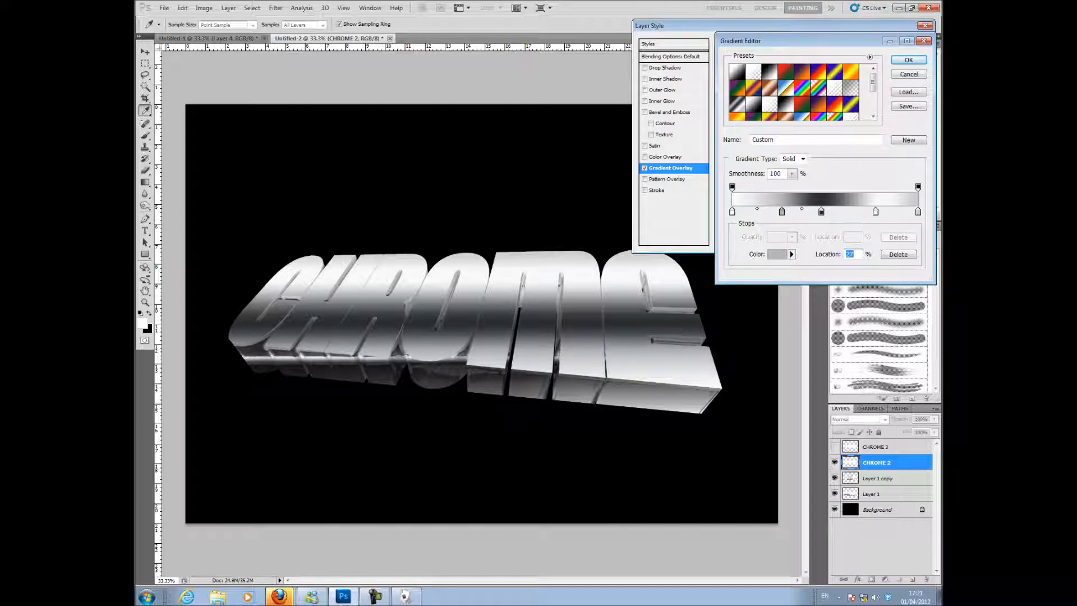
{"action": "left_click", "coordinate": [777, 254]}
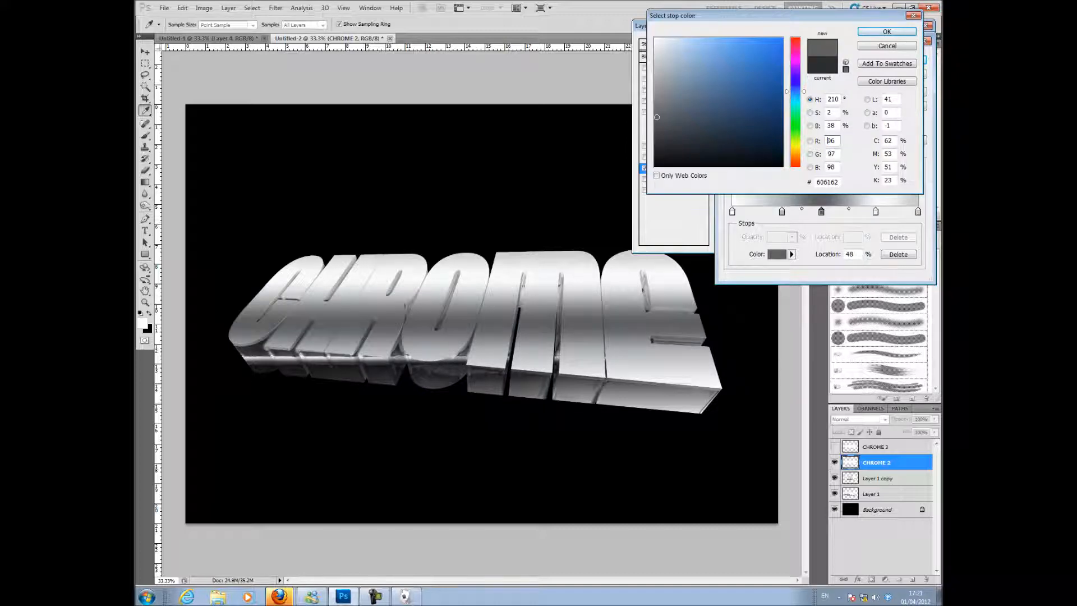
{"action": "left_click", "coordinate": [886, 32]}
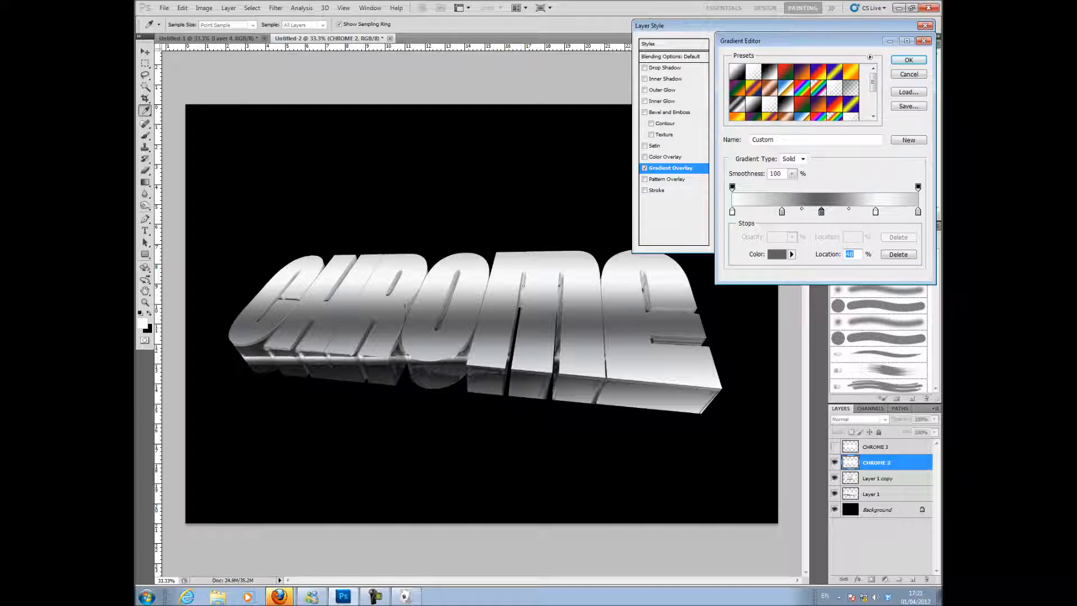
Set another stop to near-white, centre a stop and confirm the banded chrome gradient.
{"action": "left_click", "coordinate": [776, 254]}
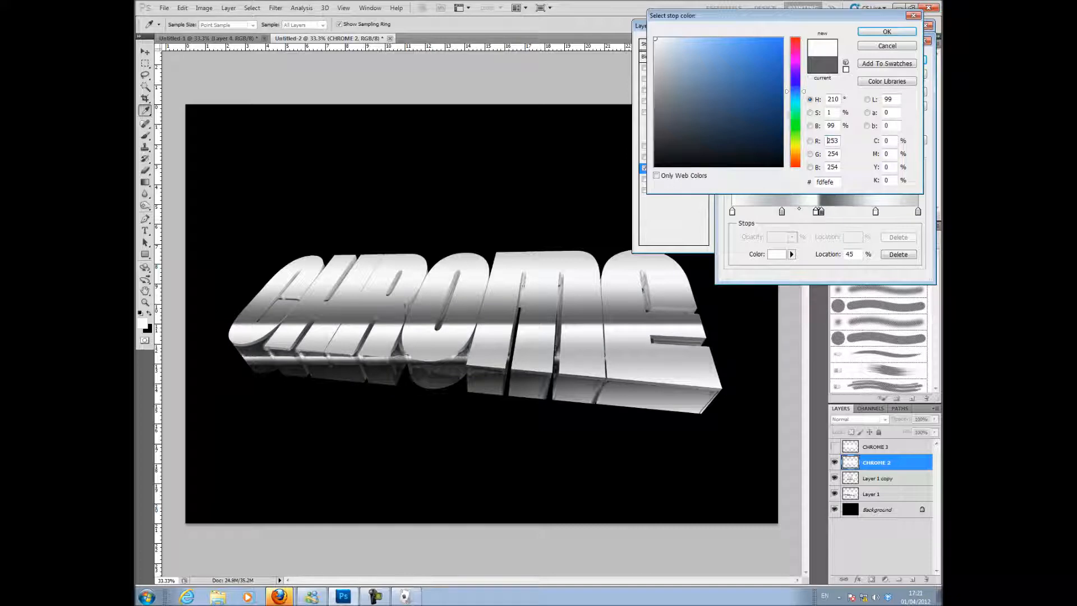
{"action": "left_click", "coordinate": [886, 31]}
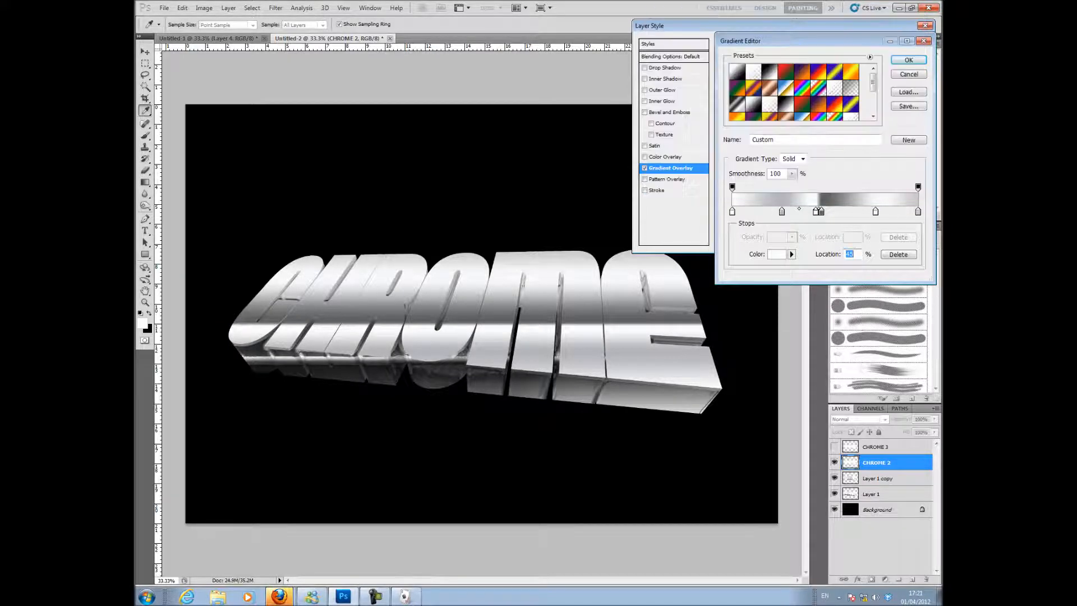
{"action": "left_click_drag", "start_coordinate": [797, 208], "coordinate": [819, 207]}
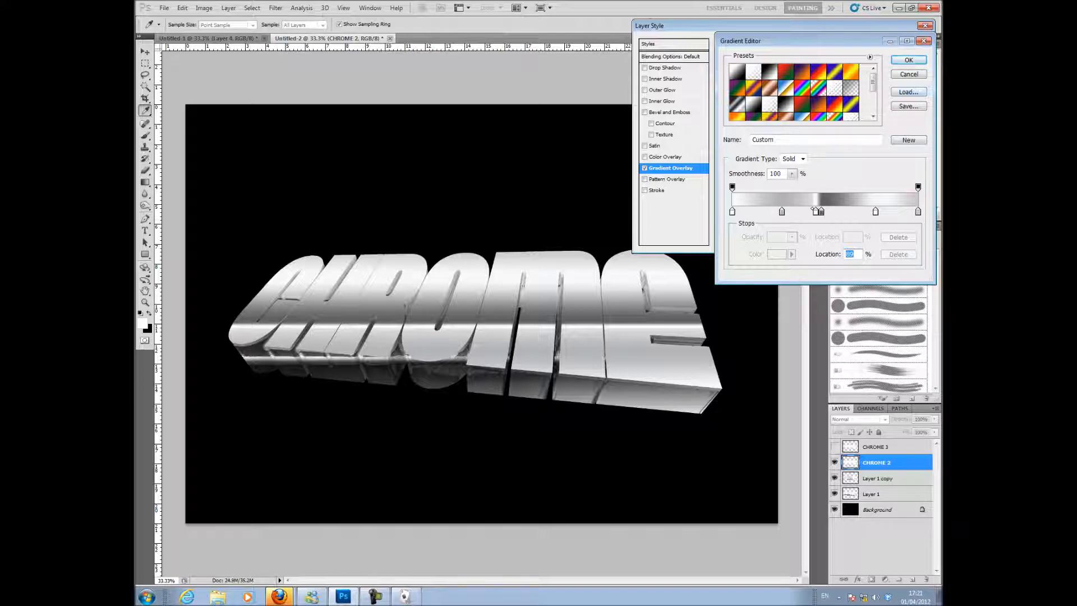
{"action": "left_click", "coordinate": [907, 59]}
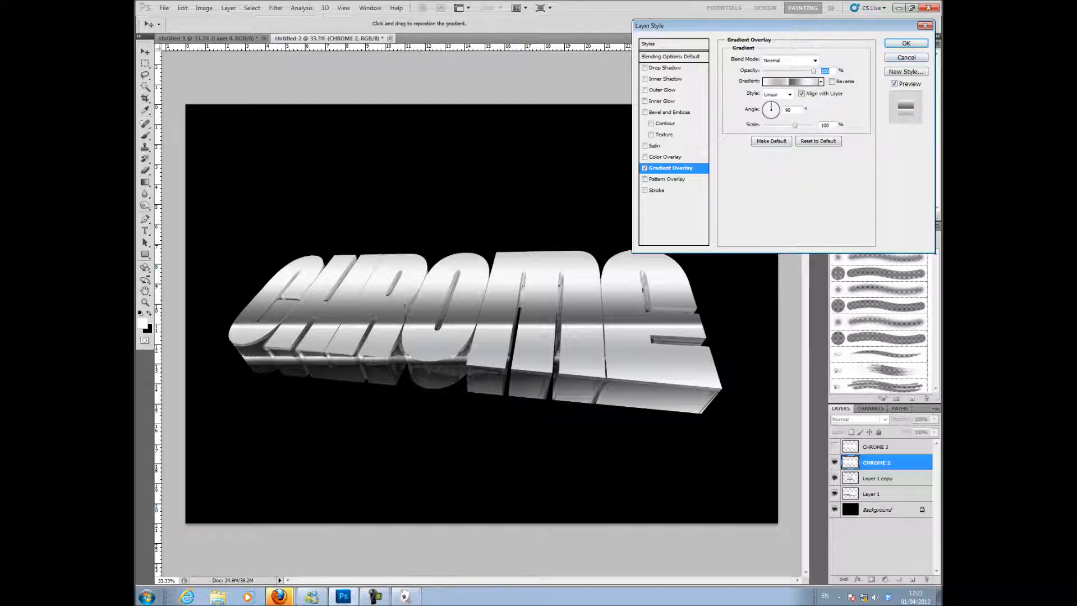
Add Bevel and Emboss and Inner Shadow to the lettering and apply the layer styles.
{"action": "left_click", "coordinate": [644, 112]}
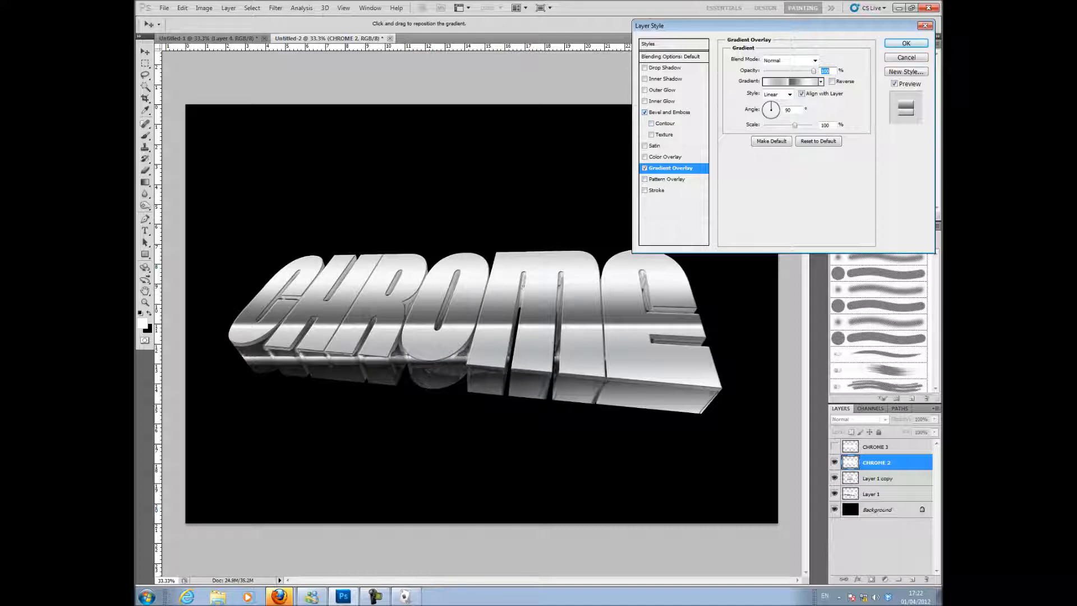
{"action": "mouse_move", "coordinate": [669, 112]}
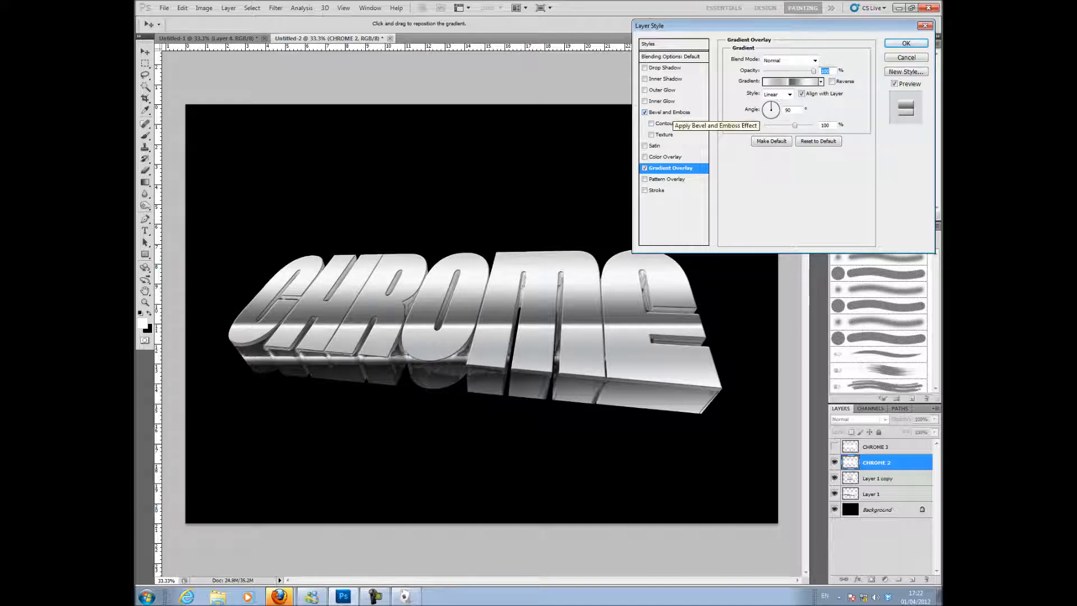
{"action": "mouse_move", "coordinate": [663, 67]}
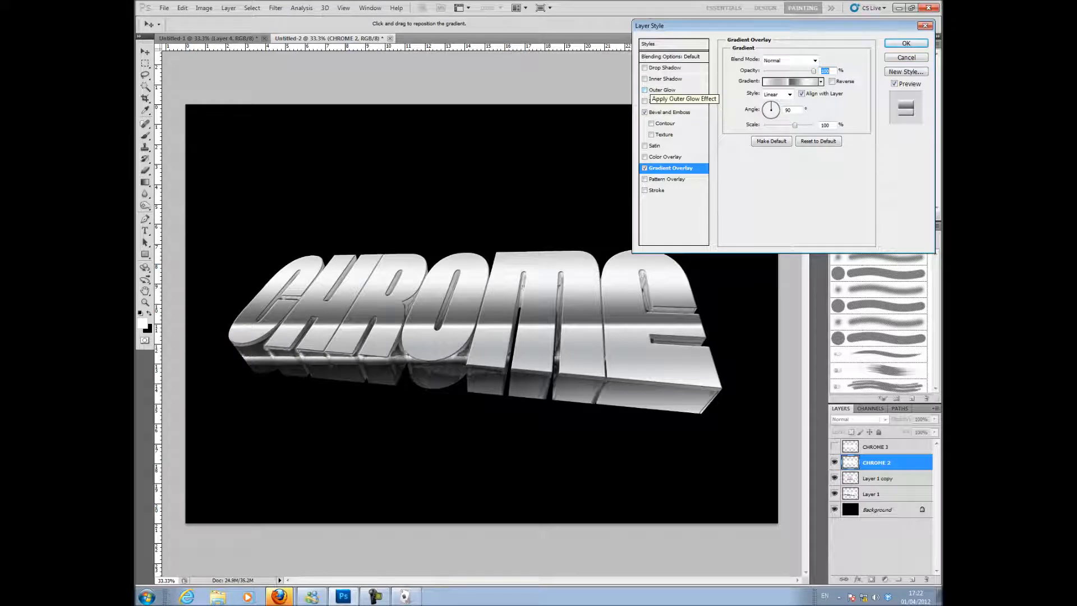
{"action": "left_click", "coordinate": [644, 79]}
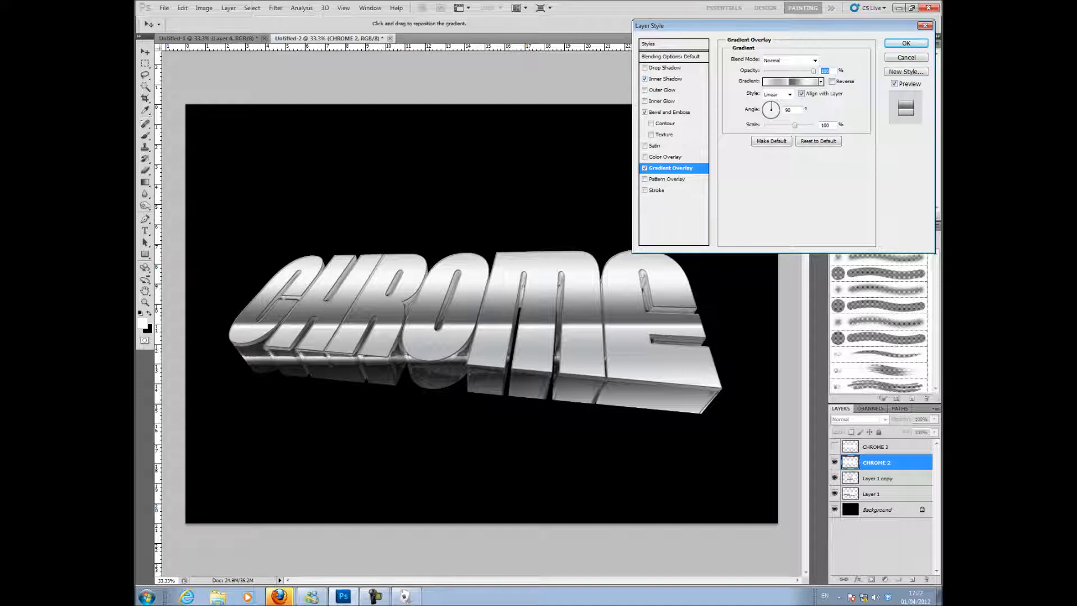
{"action": "left_click", "coordinate": [905, 43]}
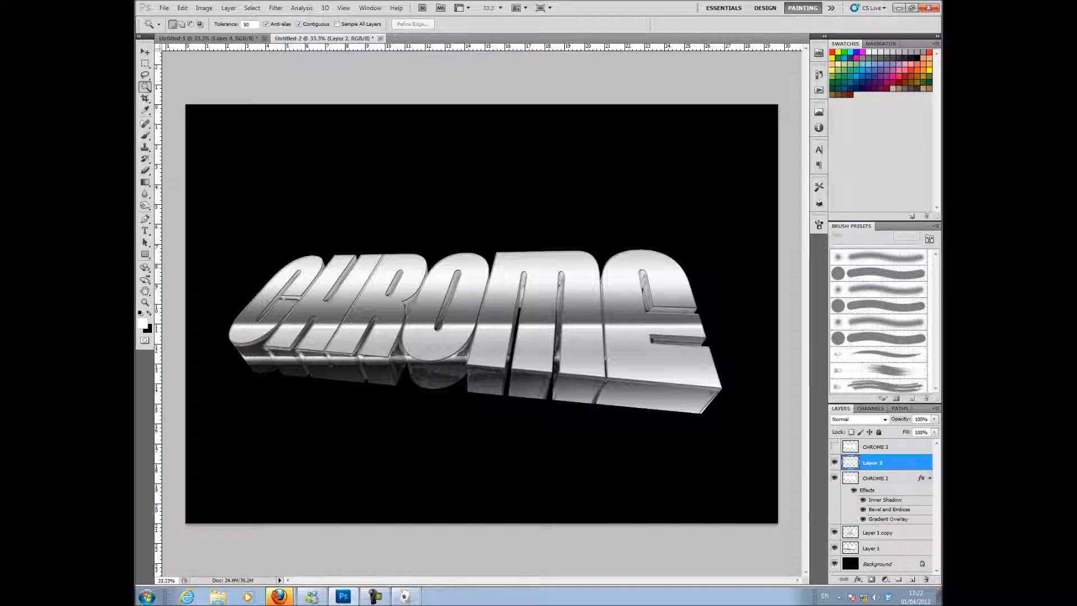
Merge CHROME 2 with the empty layer into Layer 2 and duplicate it as Layer 2 copy.
{"action": "left_click", "coordinate": [876, 477]}
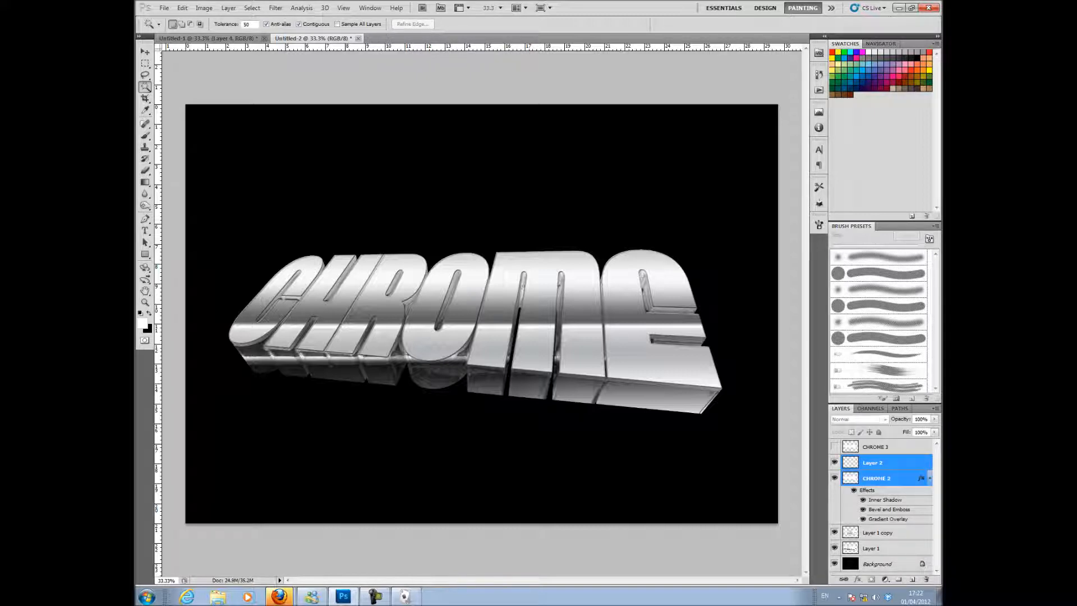
{"action": "right_click", "coordinate": [872, 462]}
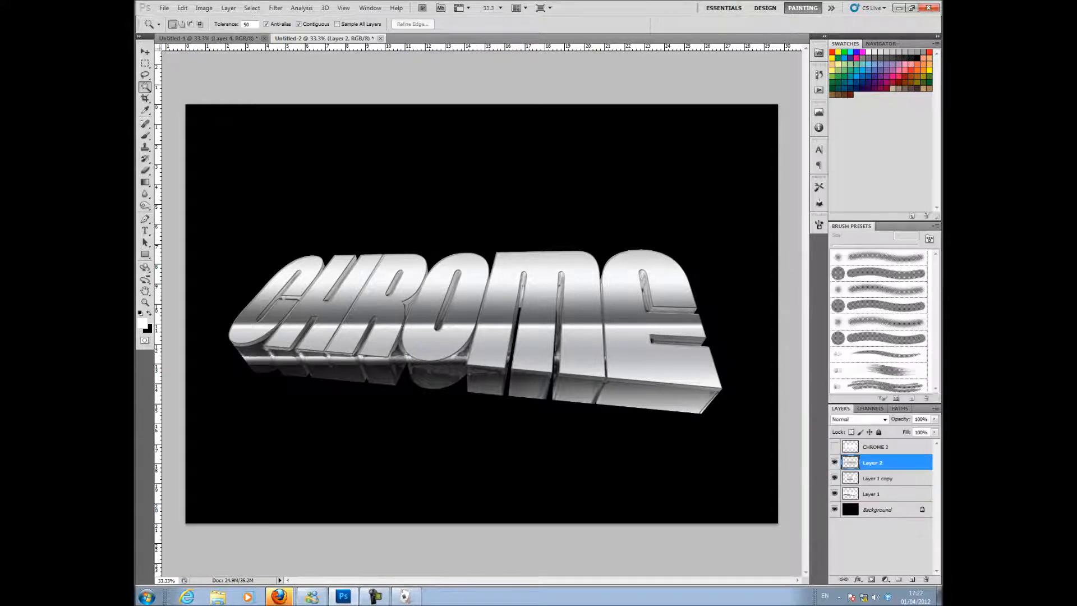
{"action": "right_click", "coordinate": [876, 447]}
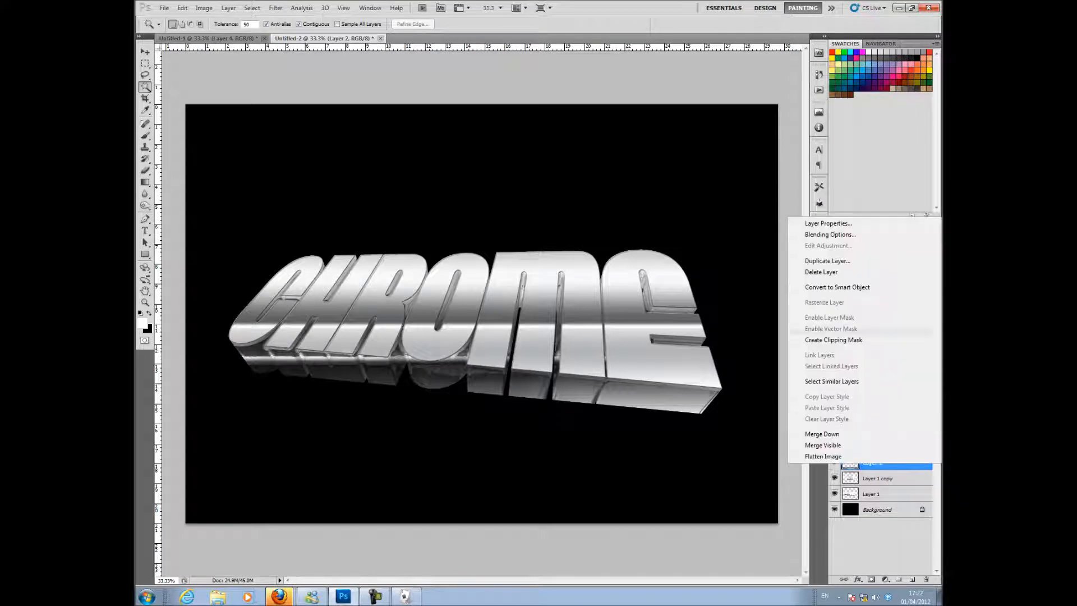
{"action": "left_click", "coordinate": [826, 260]}
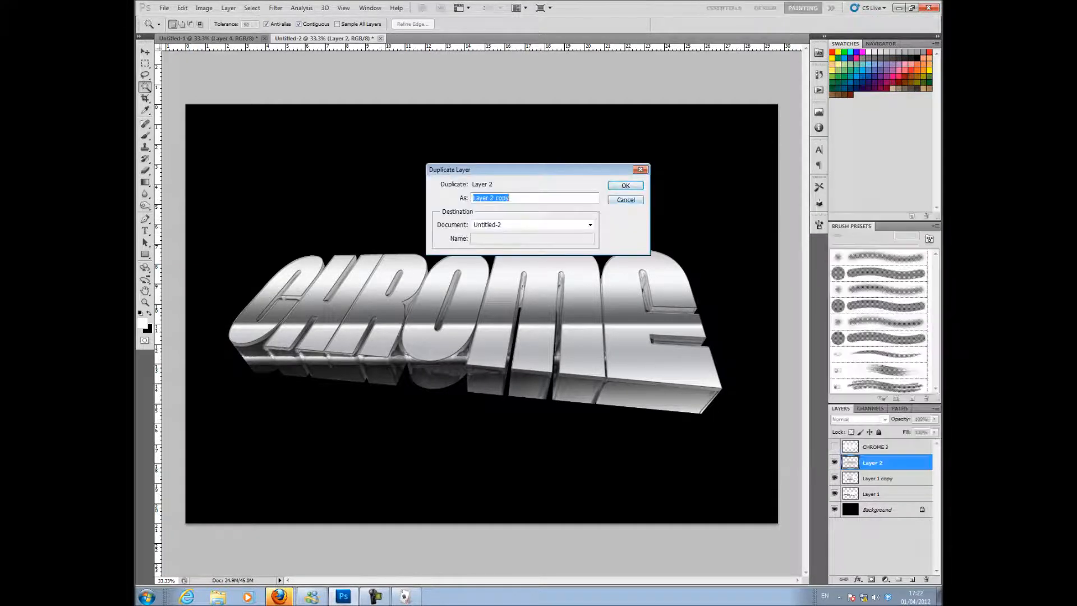
{"action": "left_click", "coordinate": [624, 185]}
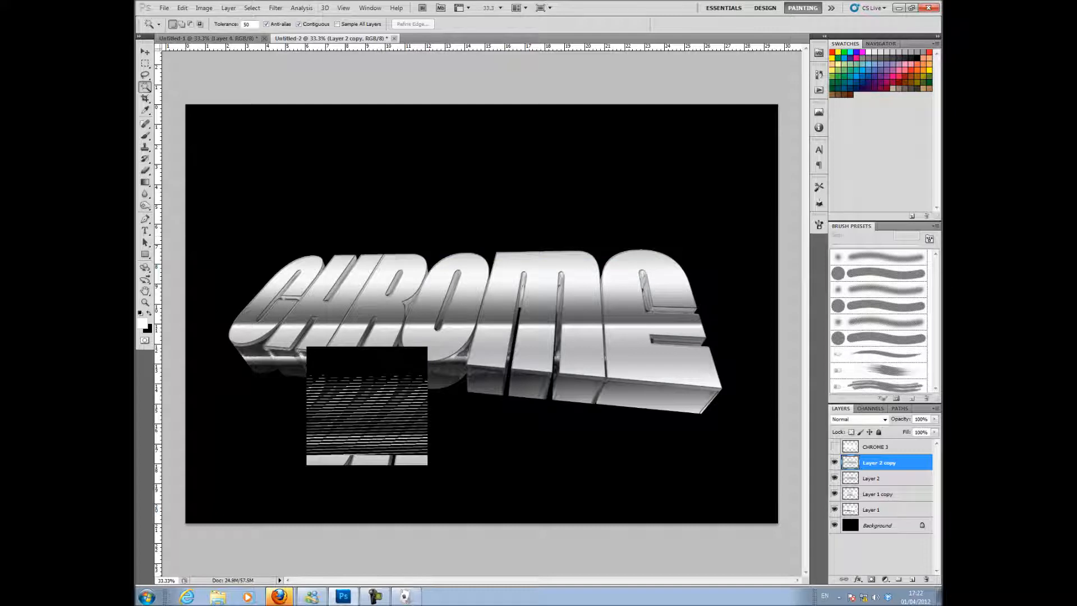
Apply the Chrome sketch filter to the duplicate and show the white CHROME 3 layer on top.
{"action": "left_click", "coordinate": [275, 8]}
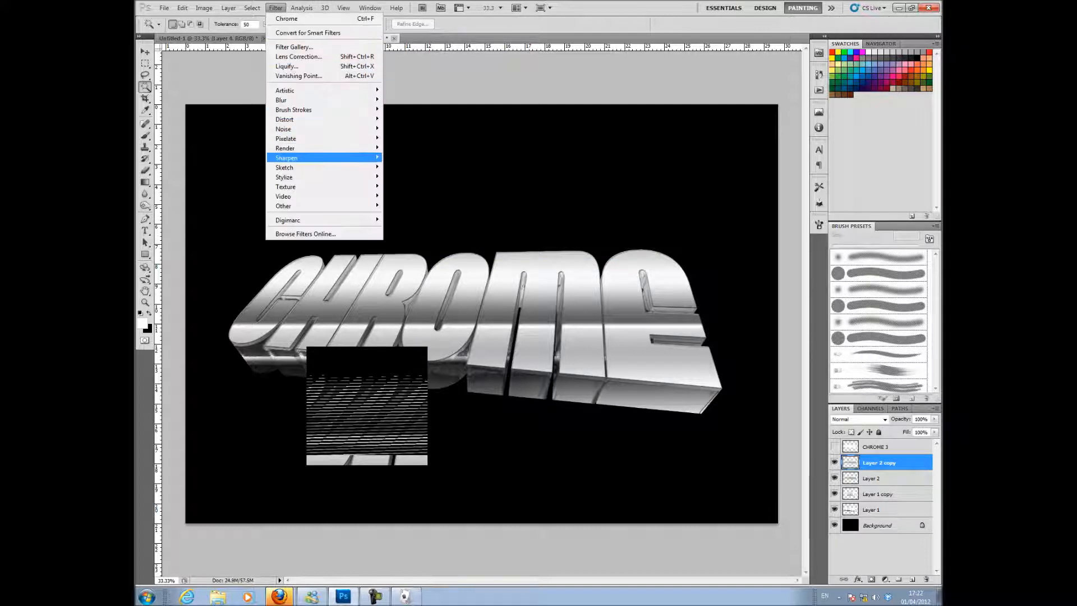
{"action": "mouse_move", "coordinate": [284, 167]}
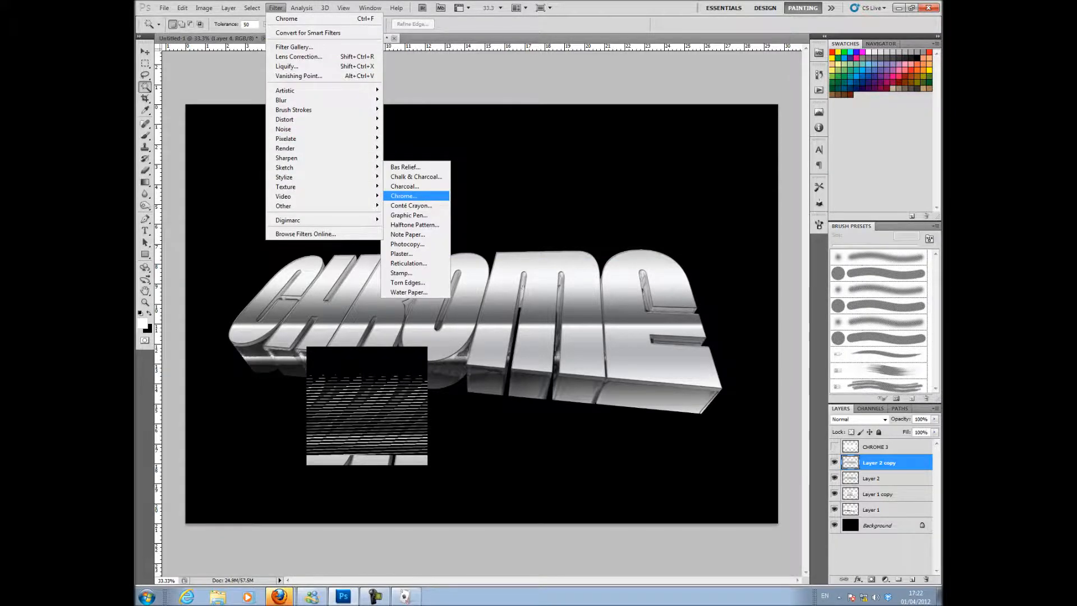
{"action": "left_click", "coordinate": [403, 195]}
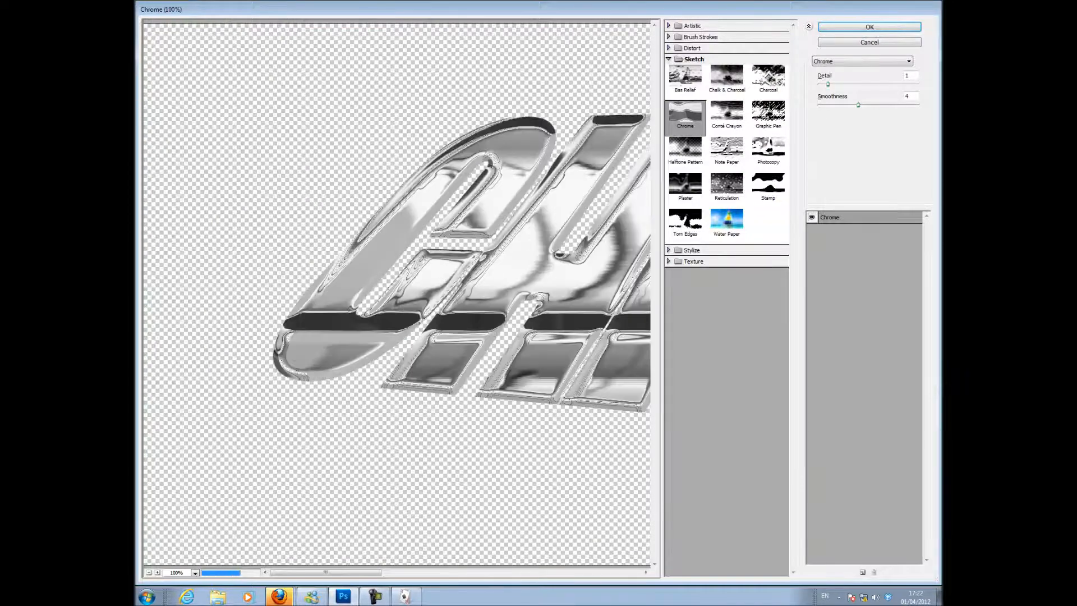
{"action": "left_click", "coordinate": [868, 27]}
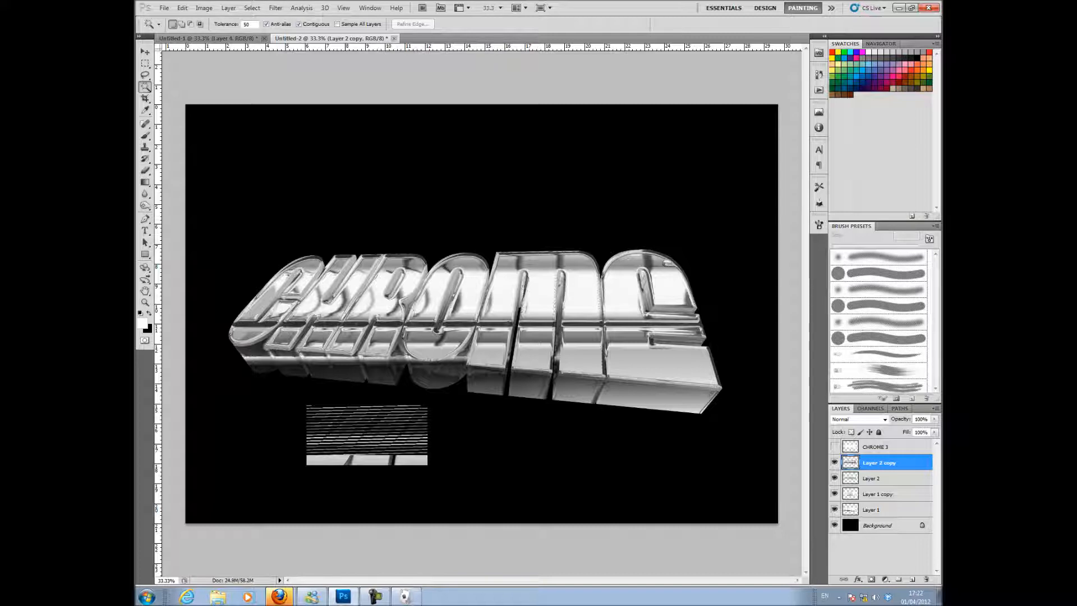
{"action": "left_click", "coordinate": [856, 418]}
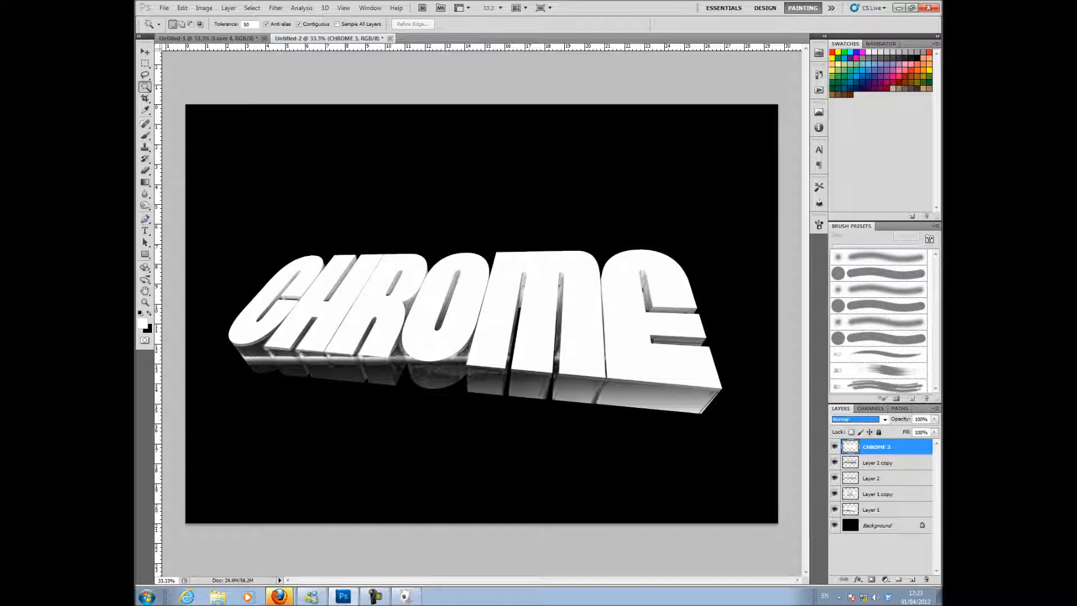
Draw a Pen path from the top of the C down past the end of the E.
{"action": "left_click", "coordinate": [144, 220]}
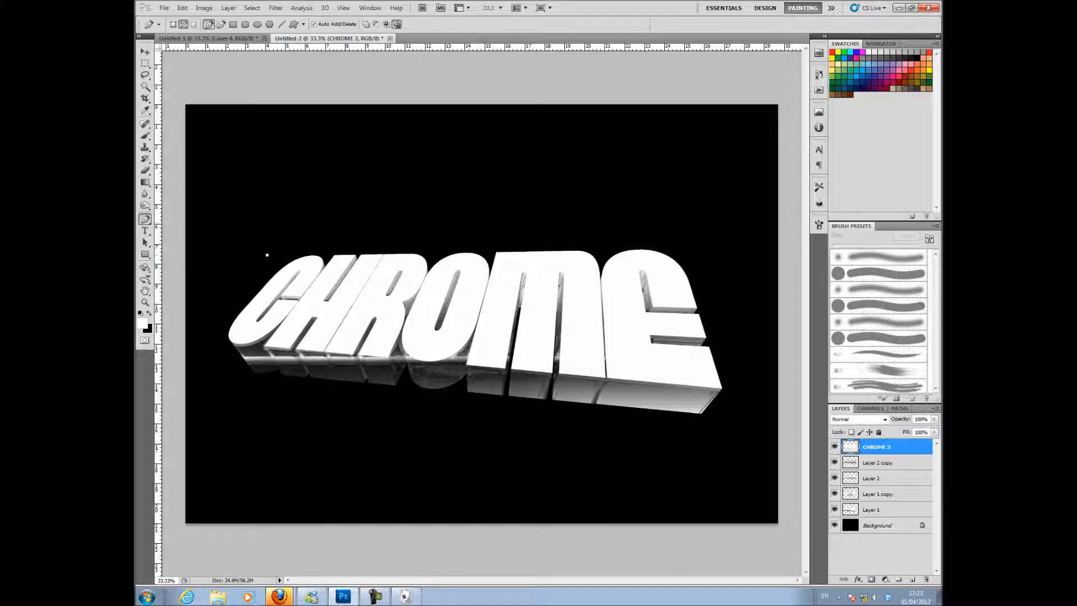
{"action": "left_click_drag", "start_coordinate": [267, 256], "coordinate": [741, 411]}
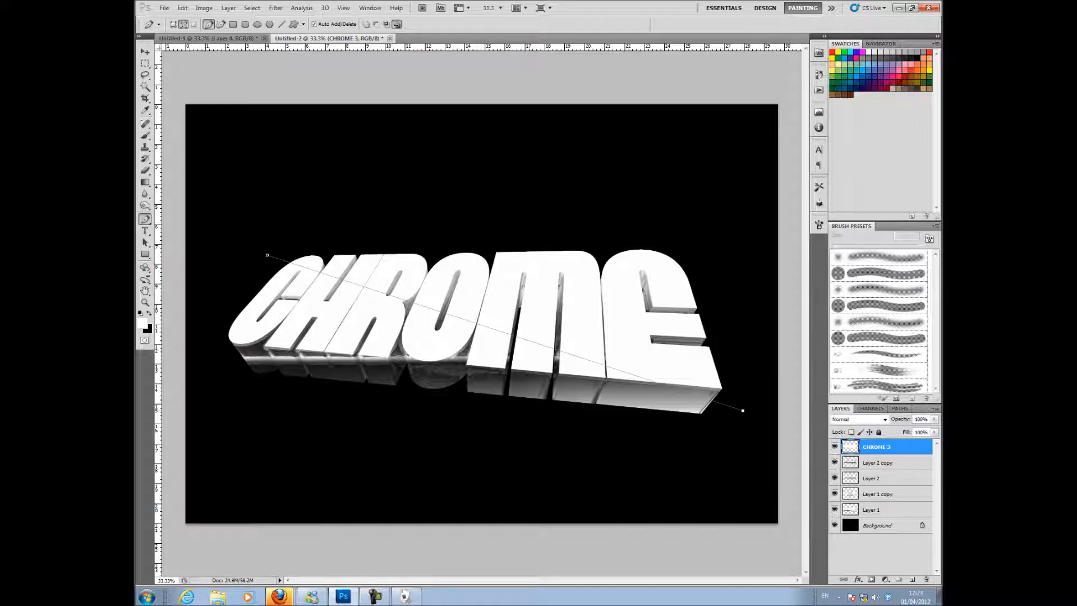
{"action": "left_click_drag", "start_coordinate": [741, 410], "coordinate": [795, 540]}
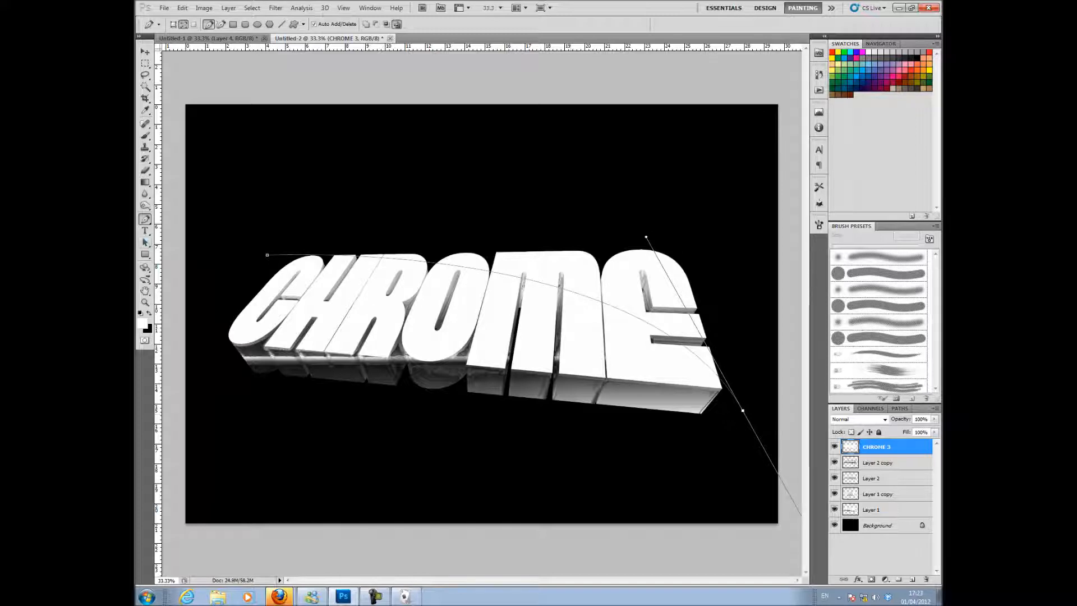
Add anchor points to bend the curve up over the M and E and adjust its start above the C.
{"action": "left_click", "coordinate": [145, 220]}
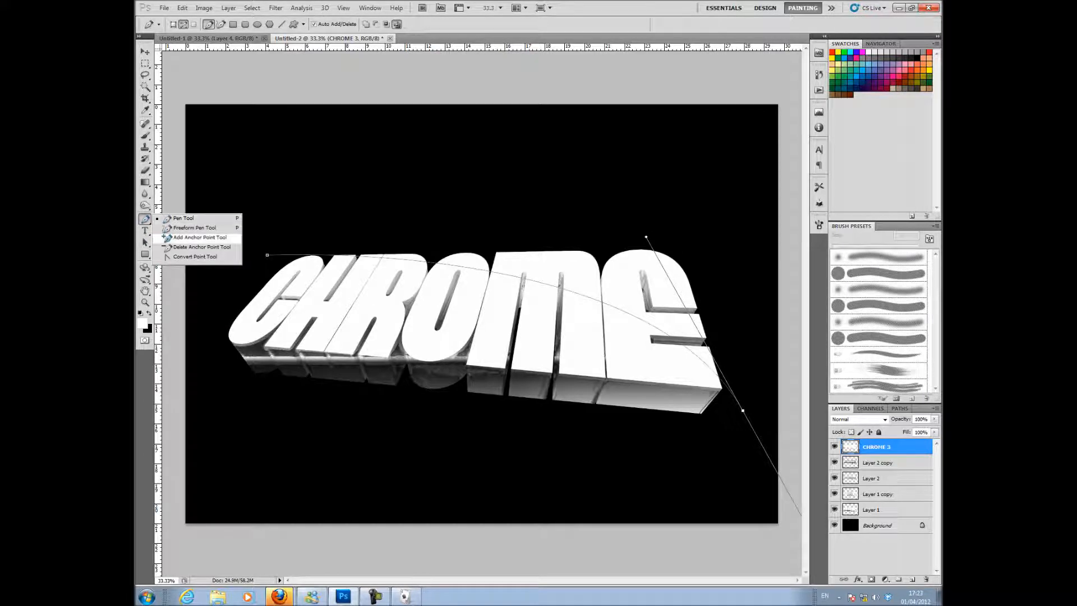
{"action": "left_click", "coordinate": [200, 236]}
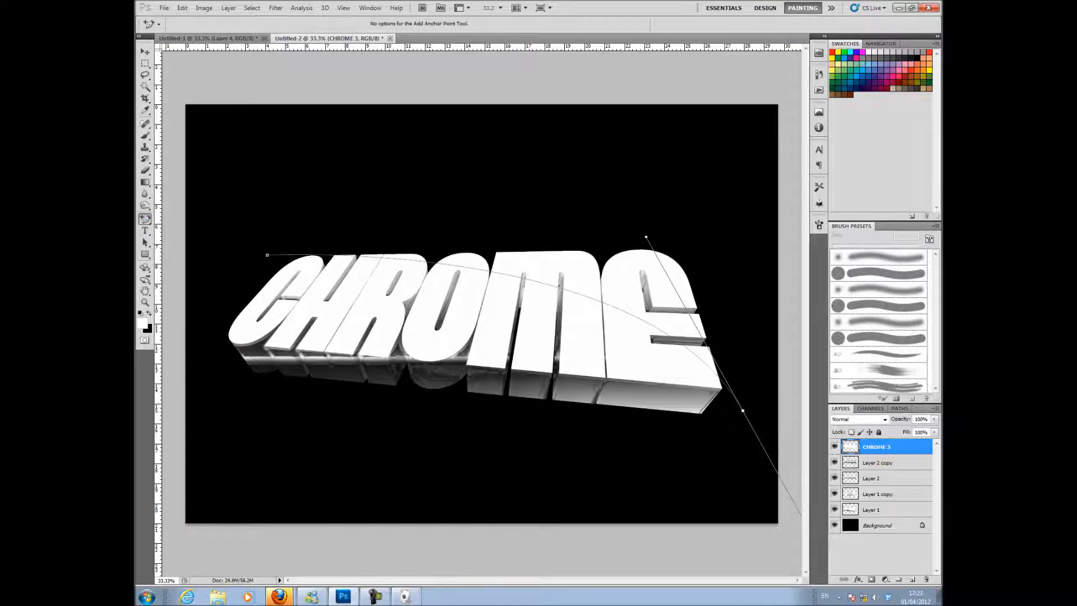
{"action": "left_click_drag", "start_coordinate": [646, 237], "coordinate": [622, 216]}
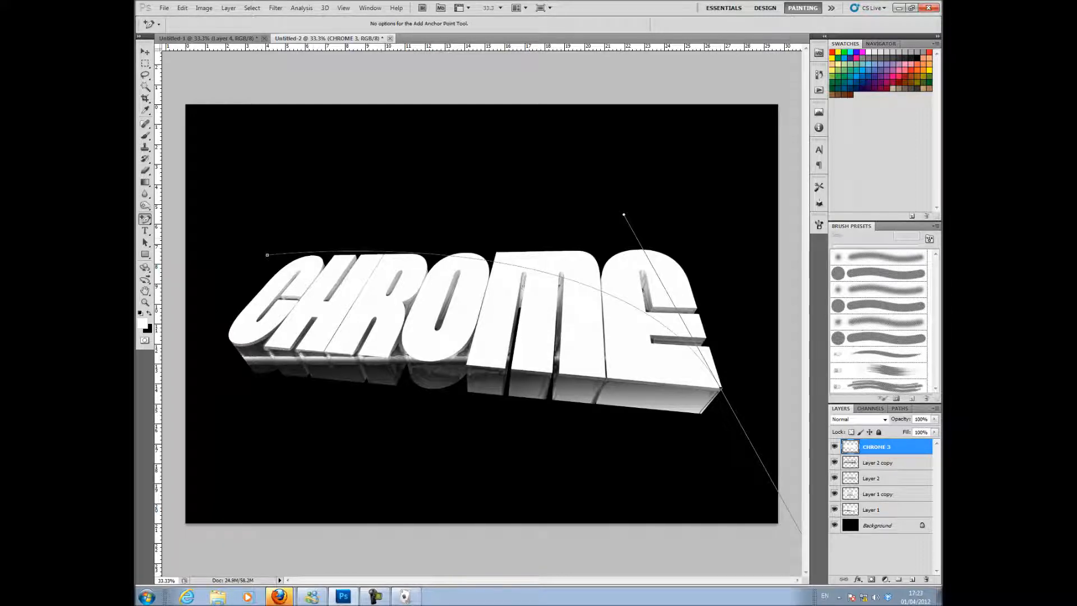
{"action": "left_click_drag", "start_coordinate": [267, 254], "coordinate": [258, 268]}
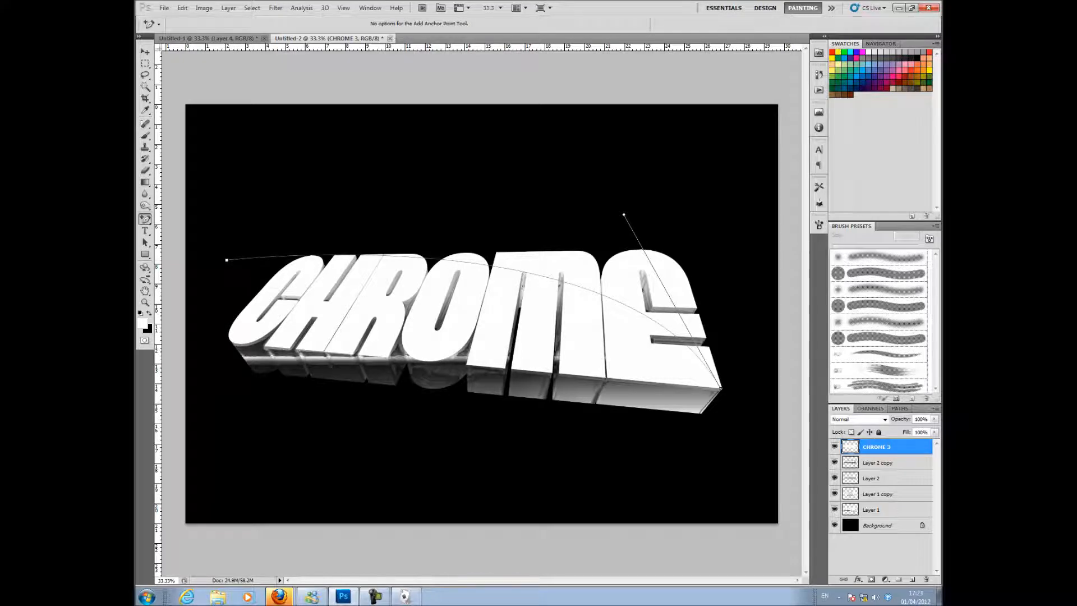
Stroke the work path with the Eraser through the white text, then delete the path.
{"action": "left_click", "coordinate": [898, 408]}
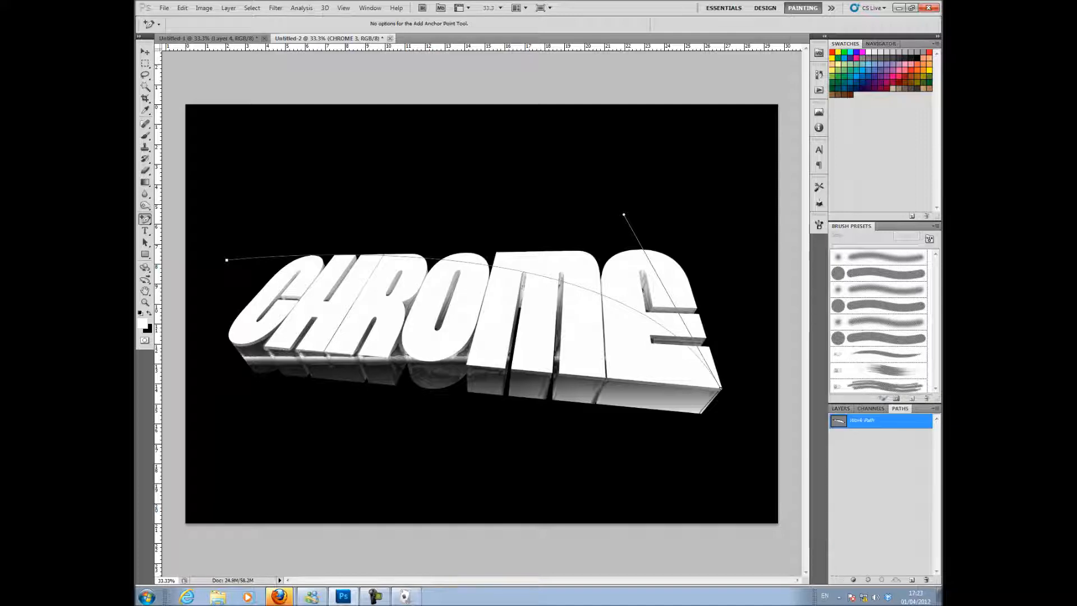
{"action": "right_click", "coordinate": [862, 420]}
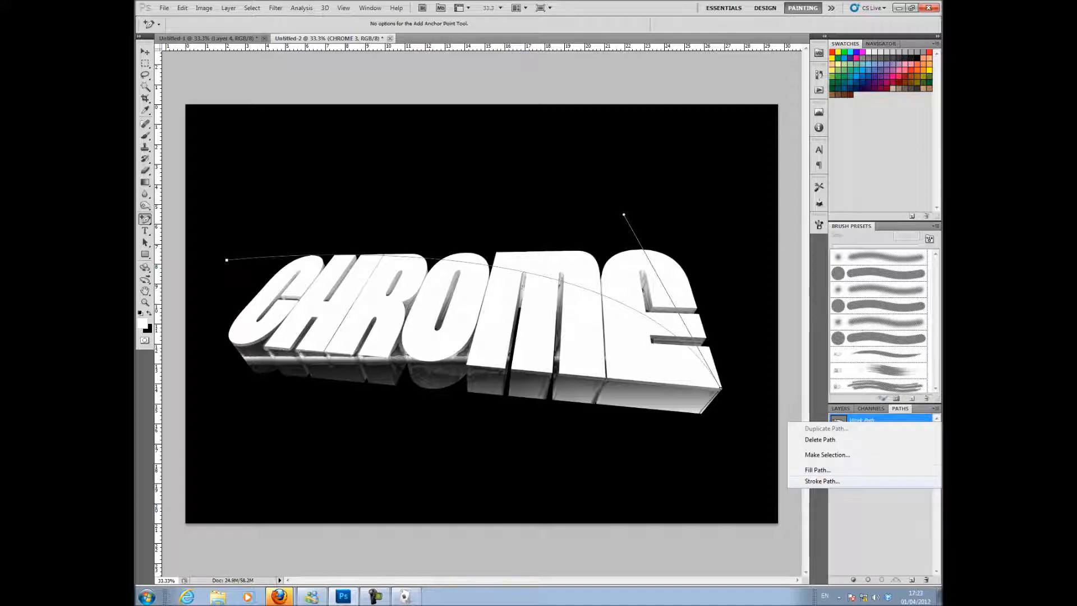
{"action": "left_click", "coordinate": [822, 481]}
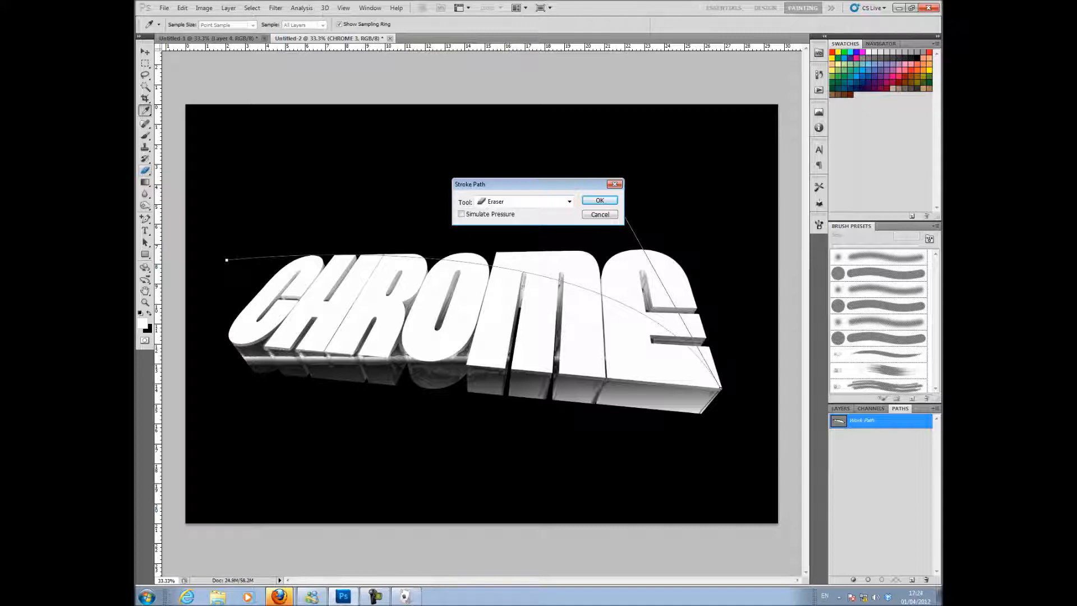
{"action": "left_click", "coordinate": [599, 199]}
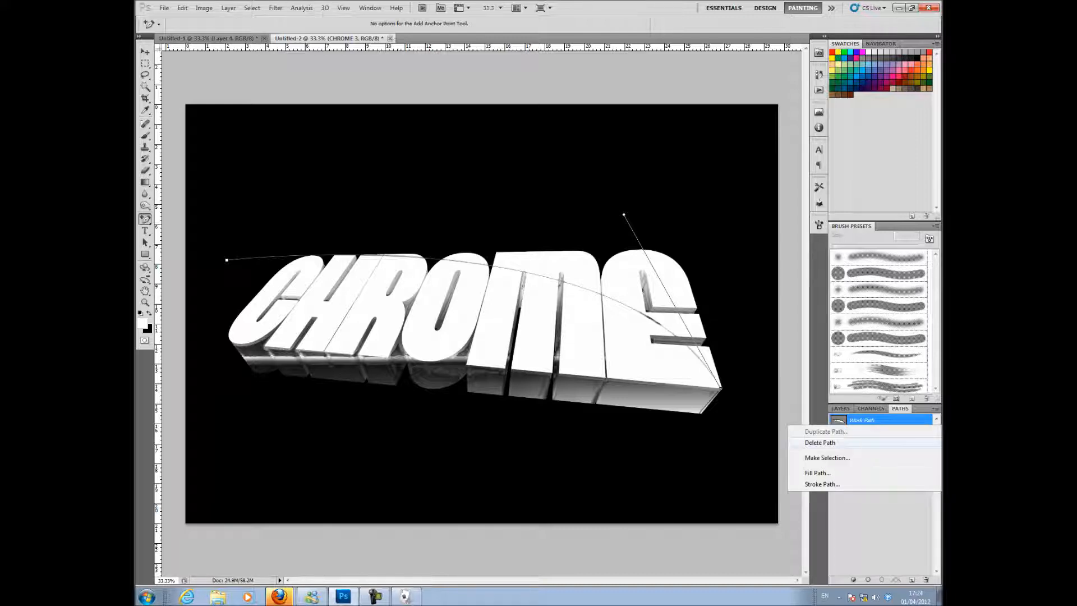
{"action": "left_click", "coordinate": [820, 442]}
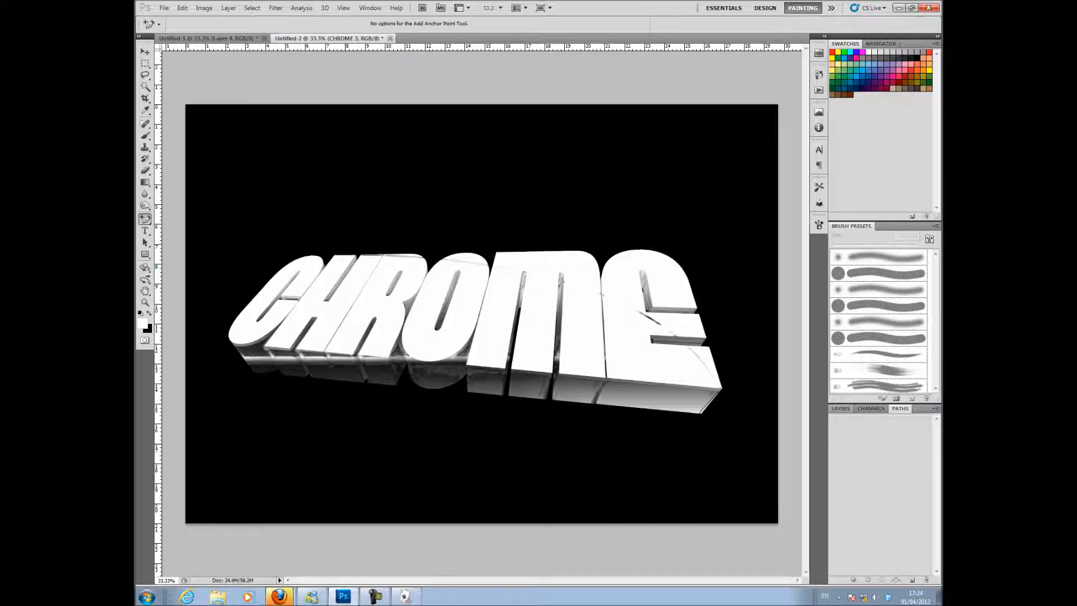
{"action": "left_click", "coordinate": [840, 408]}
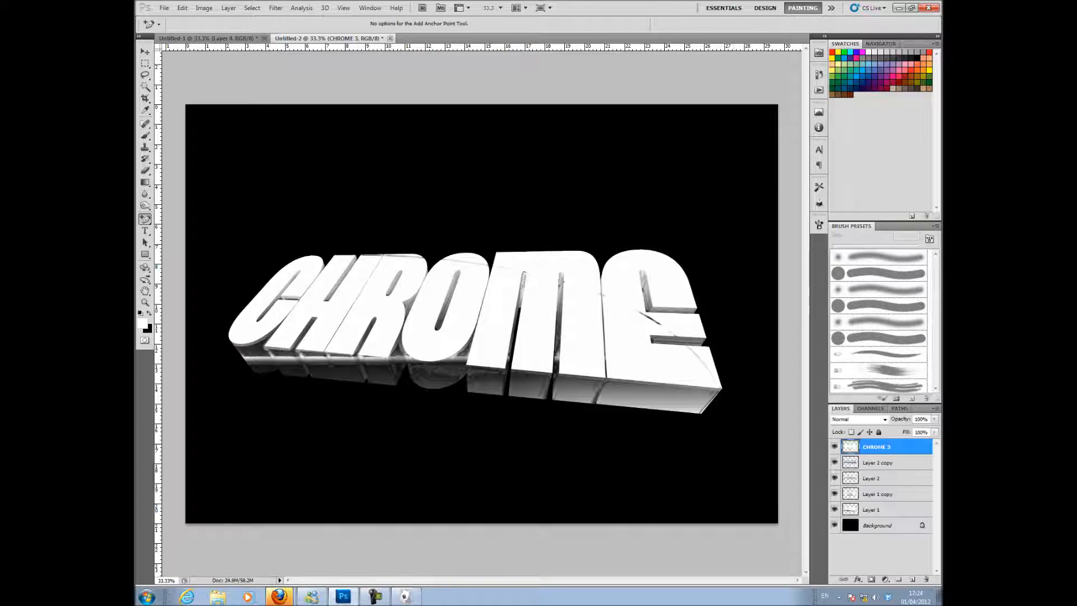
{"action": "left_click", "coordinate": [145, 87]}
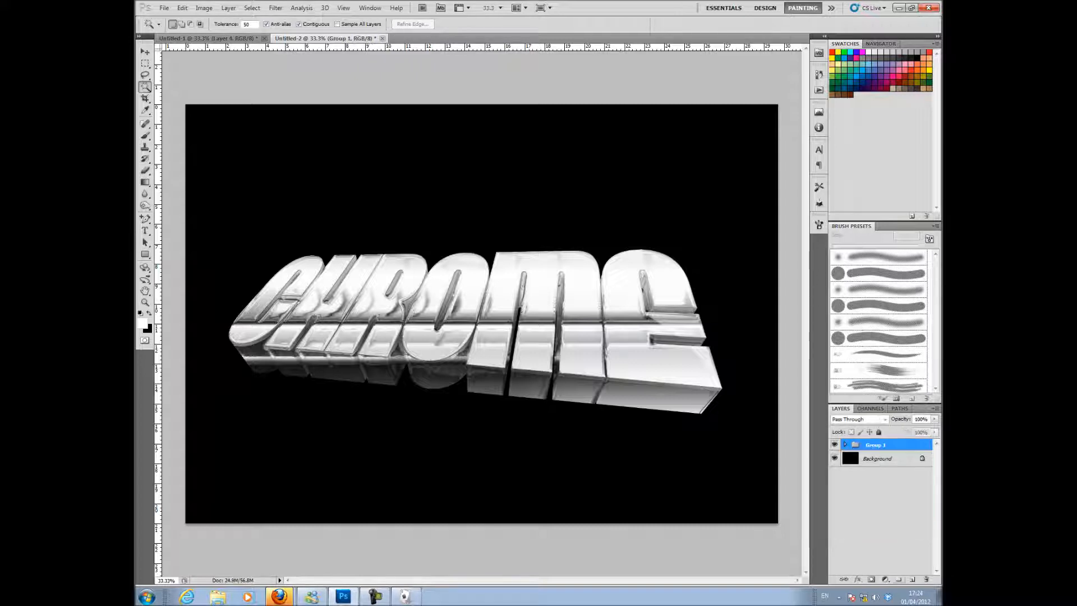
Duplicate the text group, merge the copy into Layer 3 and move it below Group 1.
{"action": "right_click", "coordinate": [876, 444]}
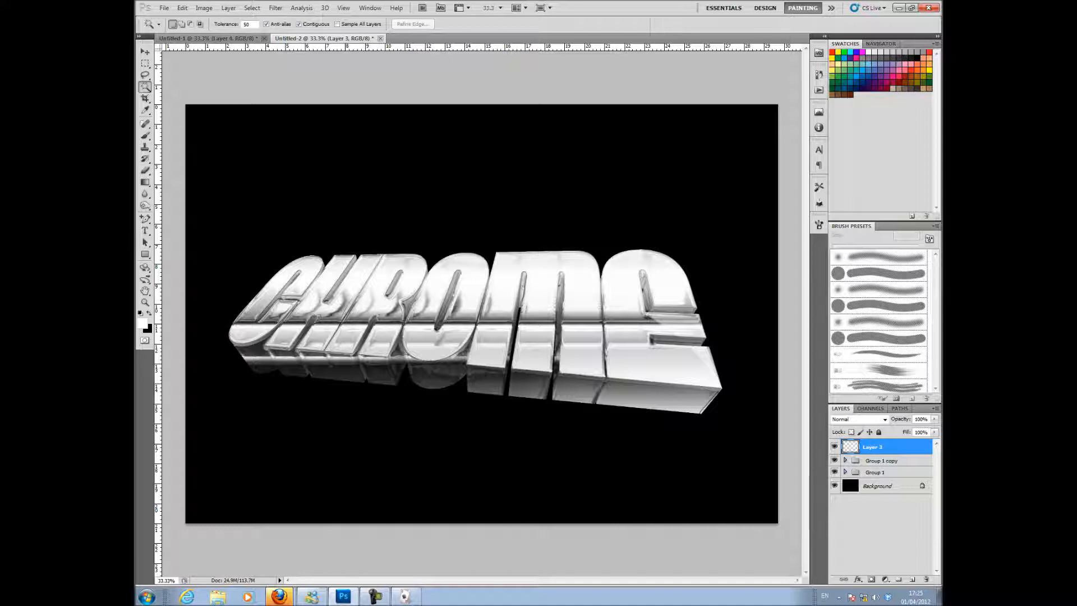
{"action": "left_click", "coordinate": [881, 459]}
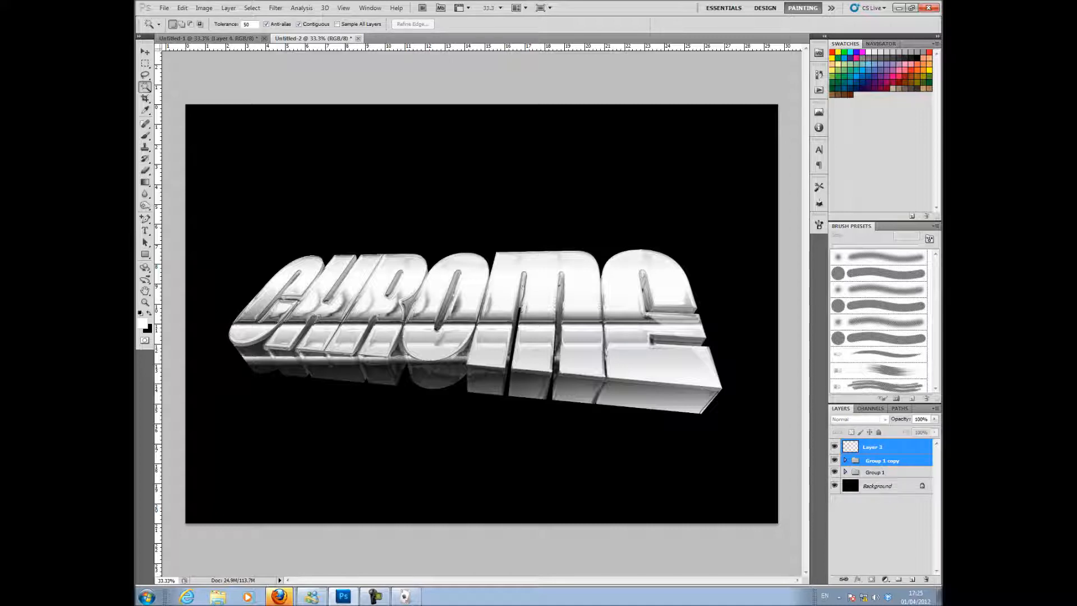
{"action": "right_click", "coordinate": [872, 447]}
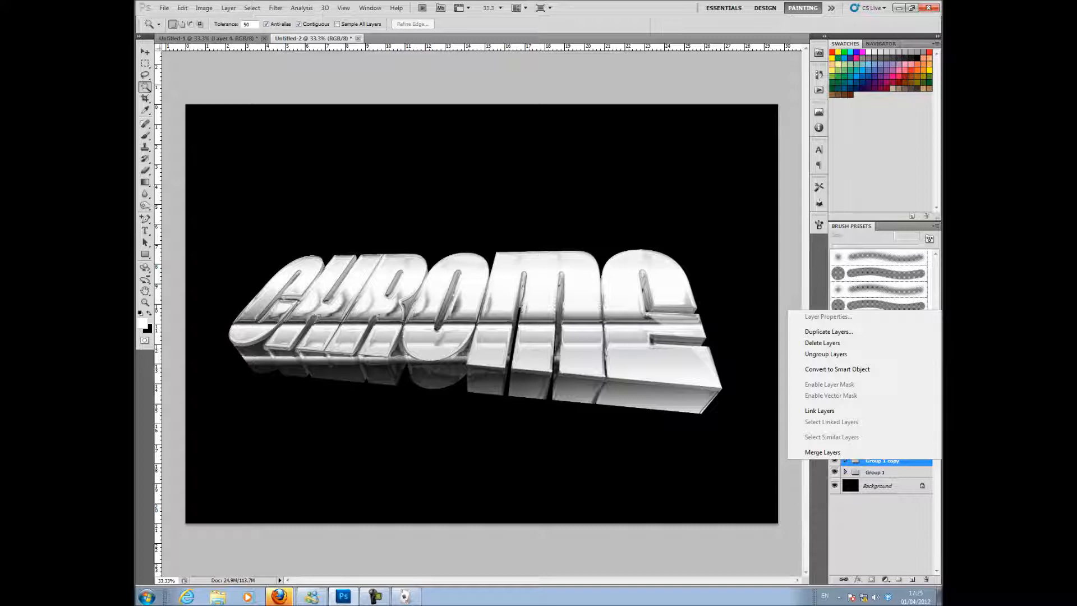
{"action": "left_click", "coordinate": [822, 452]}
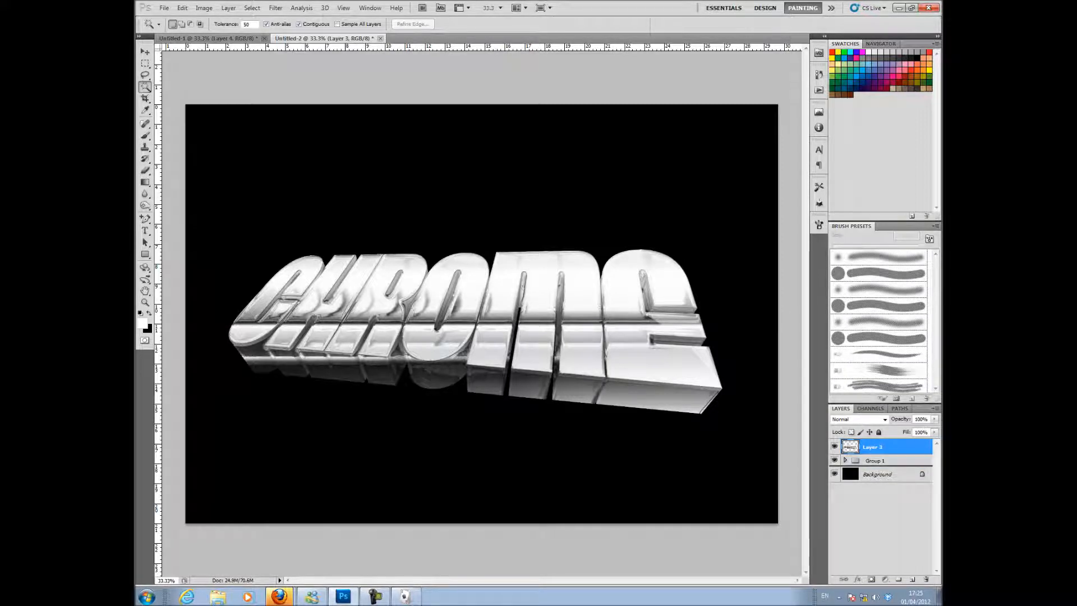
{"action": "left_click_drag", "start_coordinate": [887, 447], "coordinate": [886, 459]}
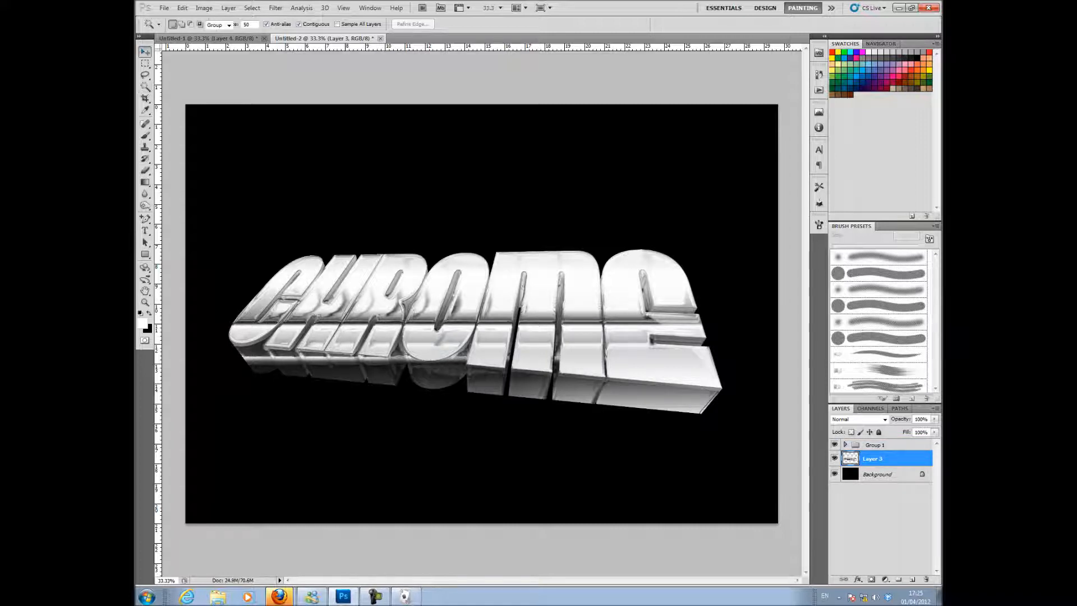
Free Transform Layer 3, flipping it vertically beneath the letters and narrowing it into a reflection.
{"action": "left_click", "coordinate": [144, 53]}
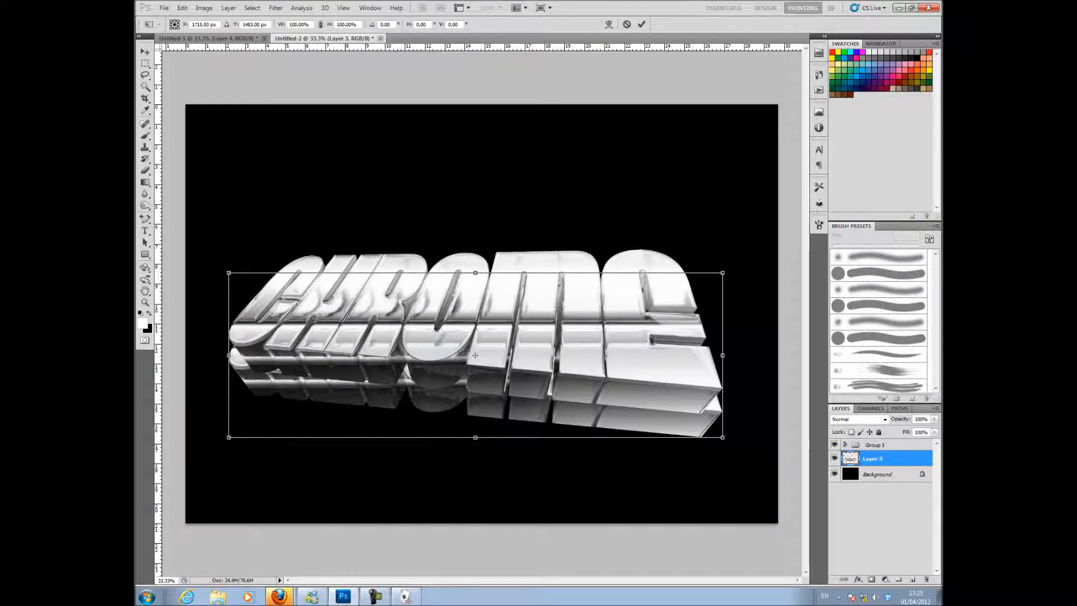
{"action": "left_click_drag", "start_coordinate": [721, 356], "coordinate": [702, 356]}
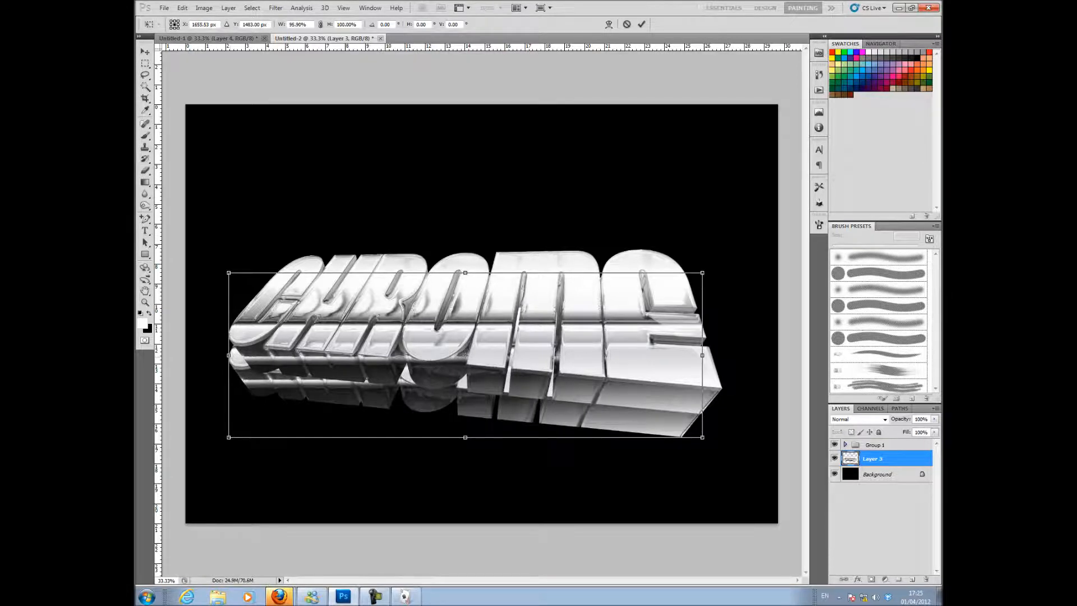
{"action": "left_click_drag", "start_coordinate": [229, 355], "coordinate": [247, 356]}
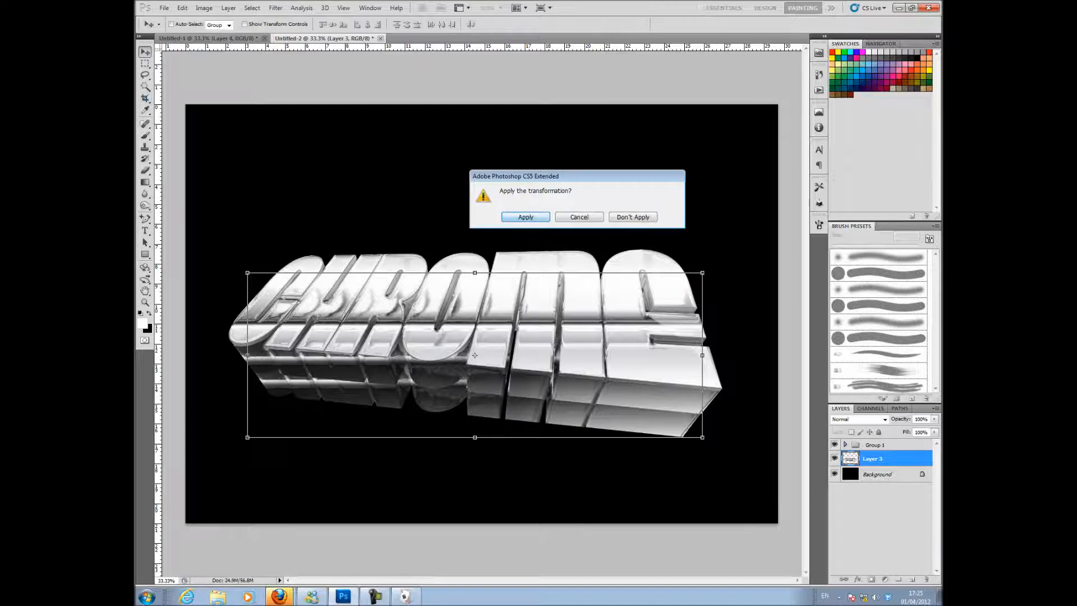
{"action": "left_click", "coordinate": [525, 216]}
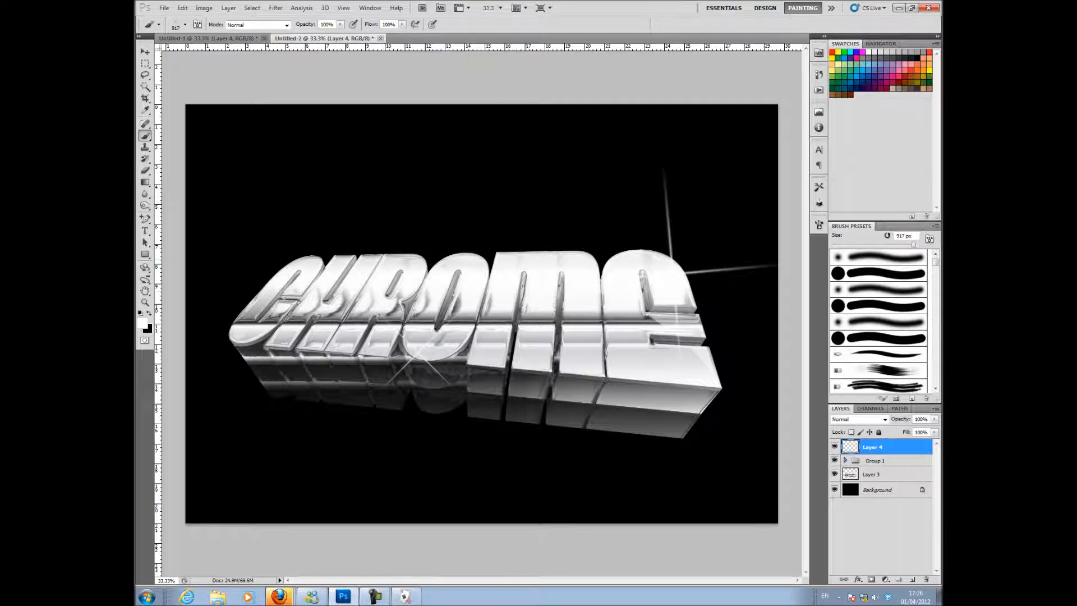
Stamp a sparkle on the edge of the C and reduce the sparkle brush size.
{"action": "left_click", "coordinate": [817, 226]}
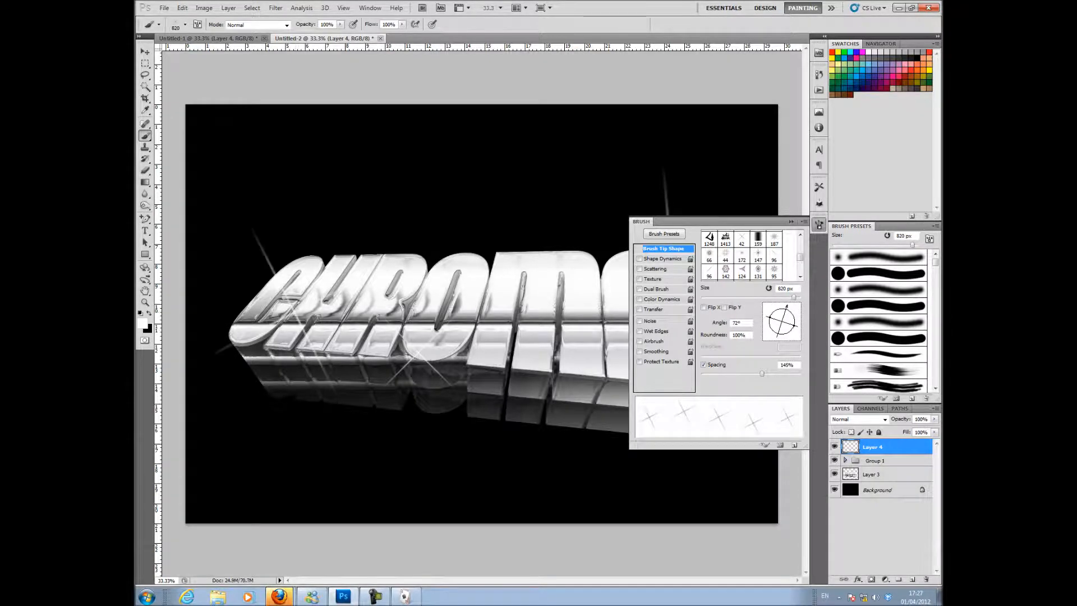
{"action": "left_click_drag", "start_coordinate": [789, 296], "coordinate": [766, 296]}
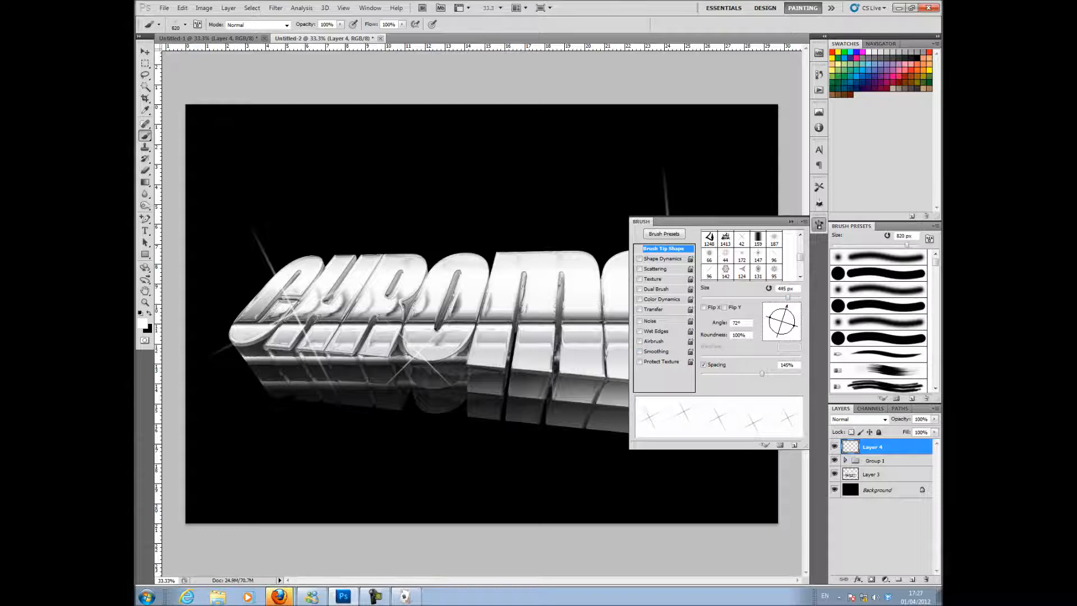